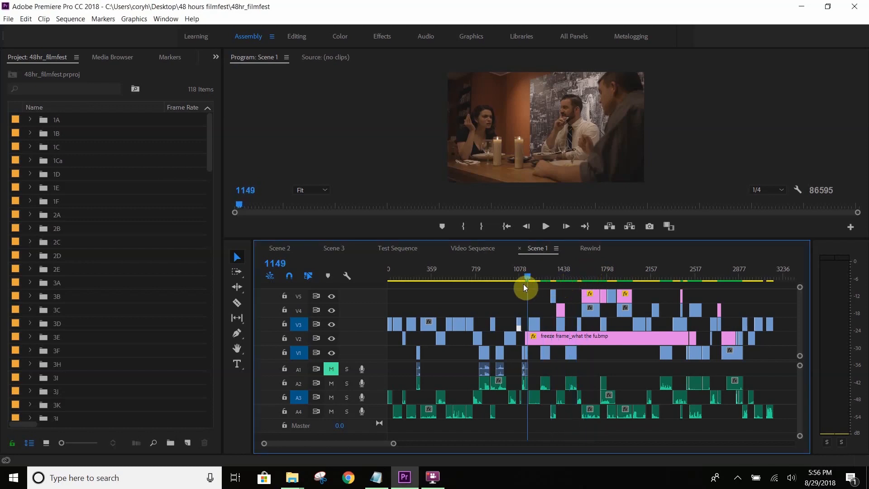
Step: Scrub through the dinner footage, the man's close-up and back to the wide couple shot
drag(527, 280, 519, 284)
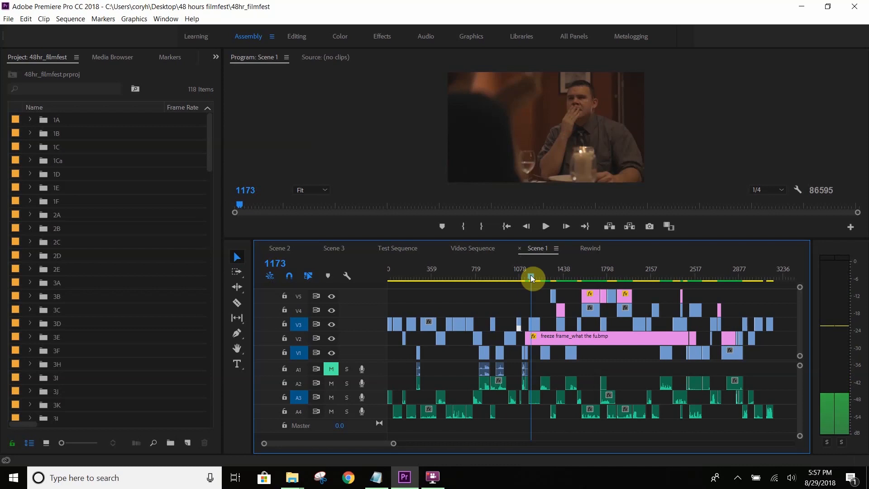
drag(531, 278, 562, 278)
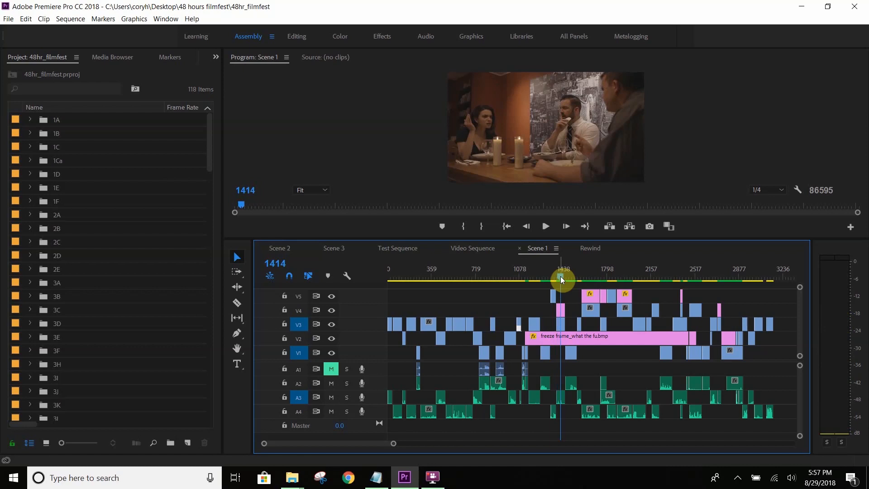
drag(561, 279, 529, 287)
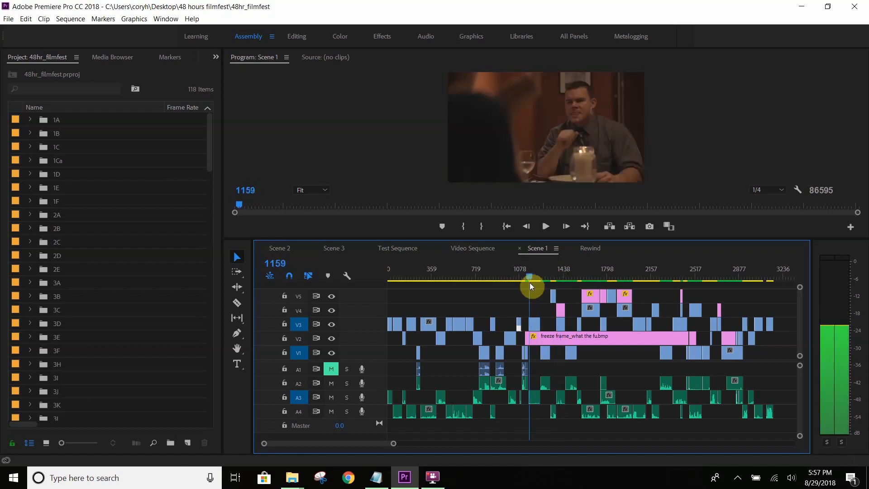
drag(532, 283, 524, 285)
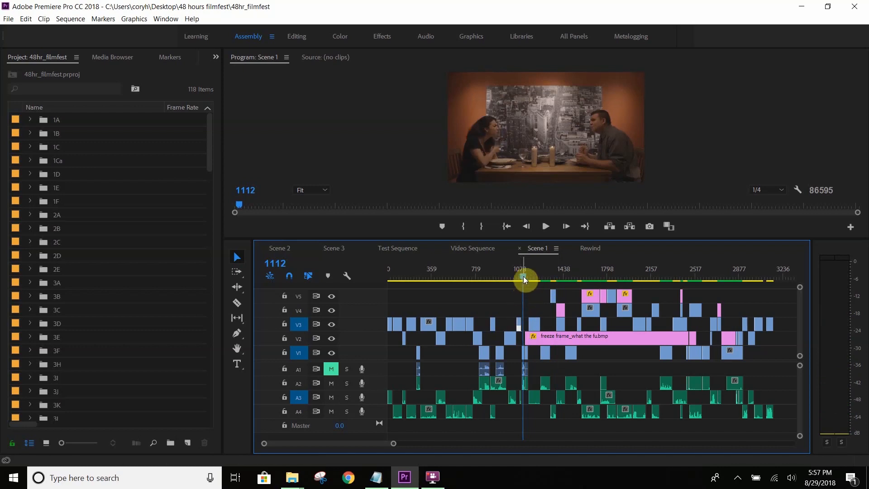
drag(524, 278, 518, 279)
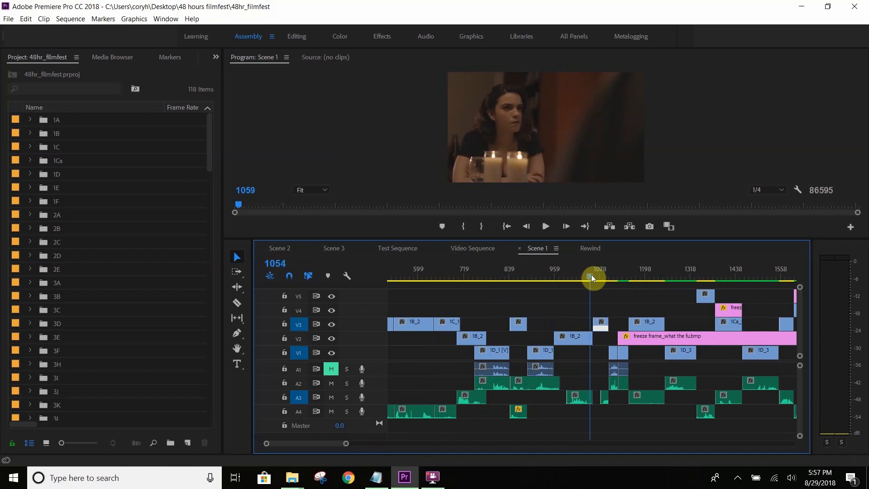
Step: Settle the playhead on frame 1128 of the wide couple shot as the frame to freeze
click(545, 227)
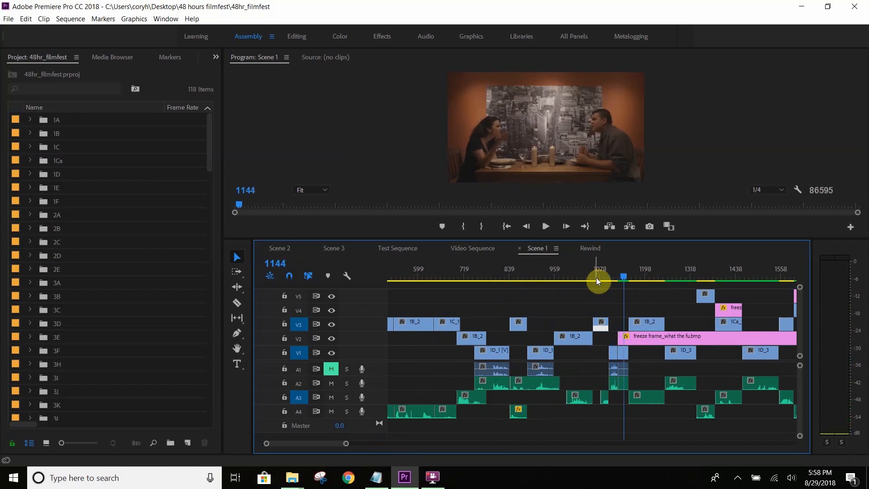
drag(598, 280, 609, 282)
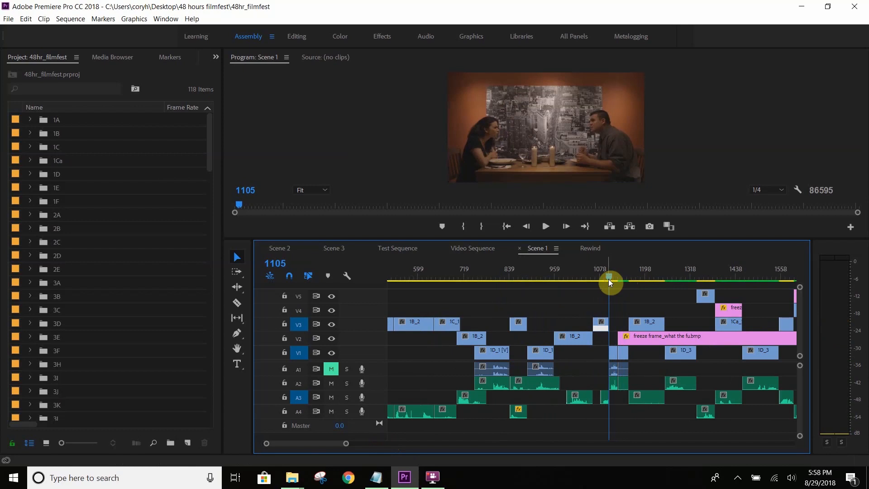
drag(608, 282, 616, 288)
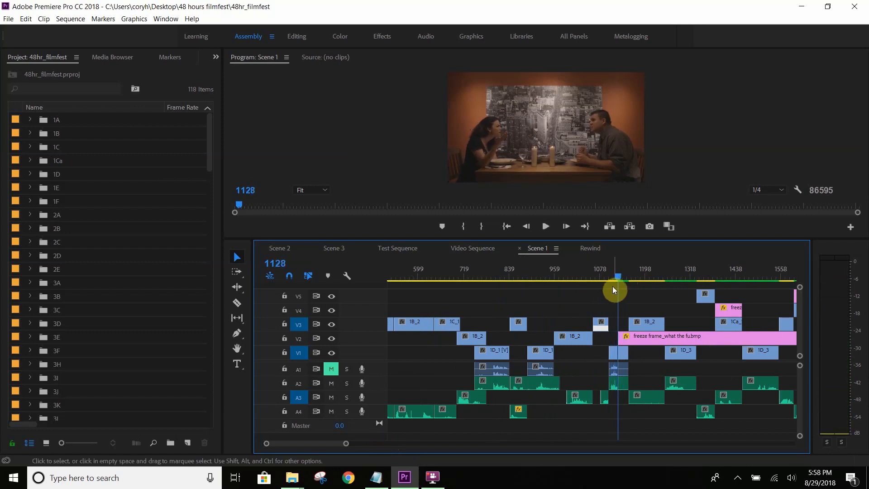
mouse_move(650, 237)
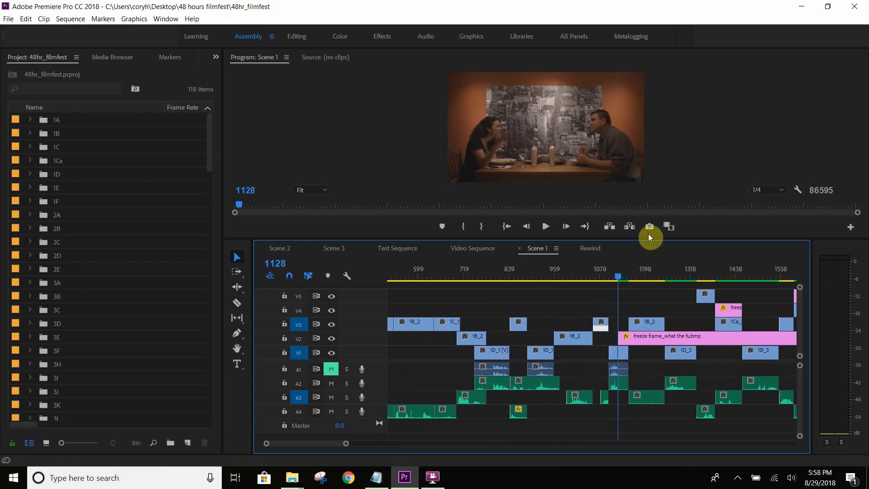
mouse_move(650, 227)
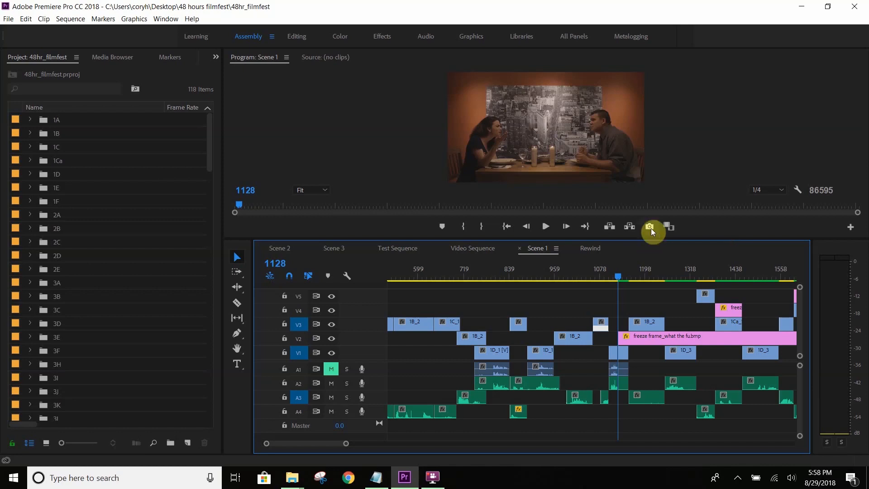
mouse_move(649, 228)
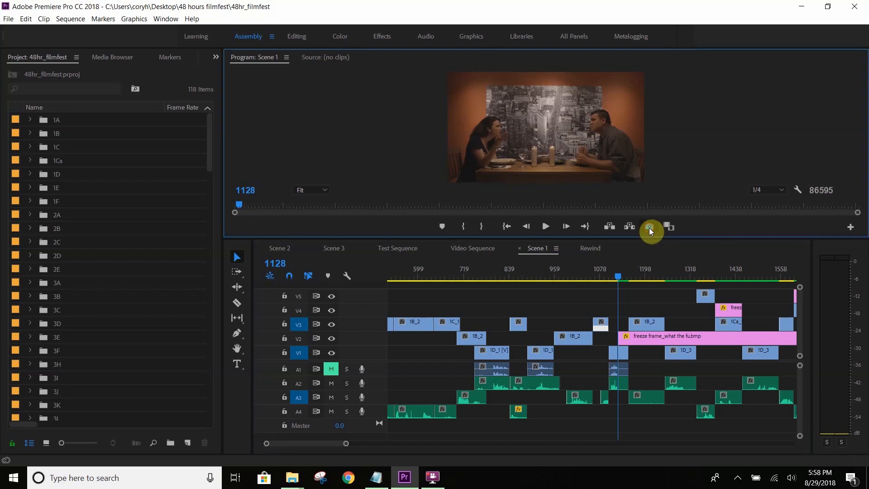
Step: Set up Export Frame for frame 1128 as a BMP still named 'freeze frame 1 test'
click(649, 226)
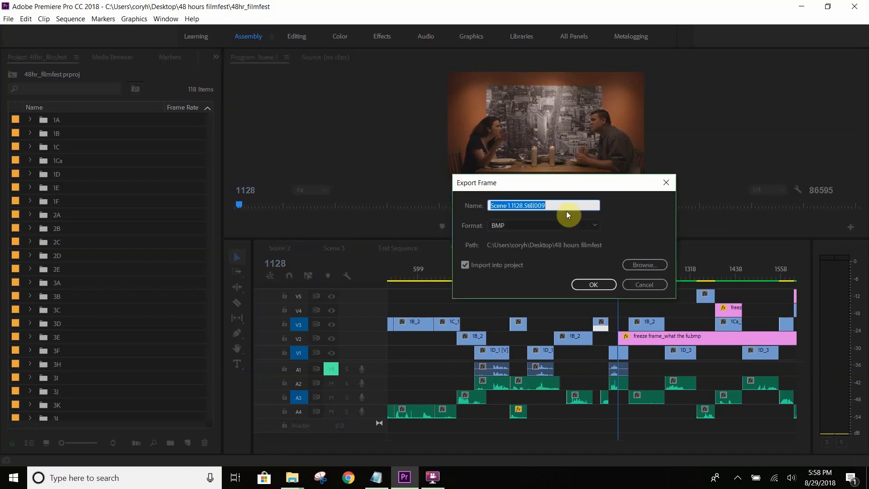
text(test)
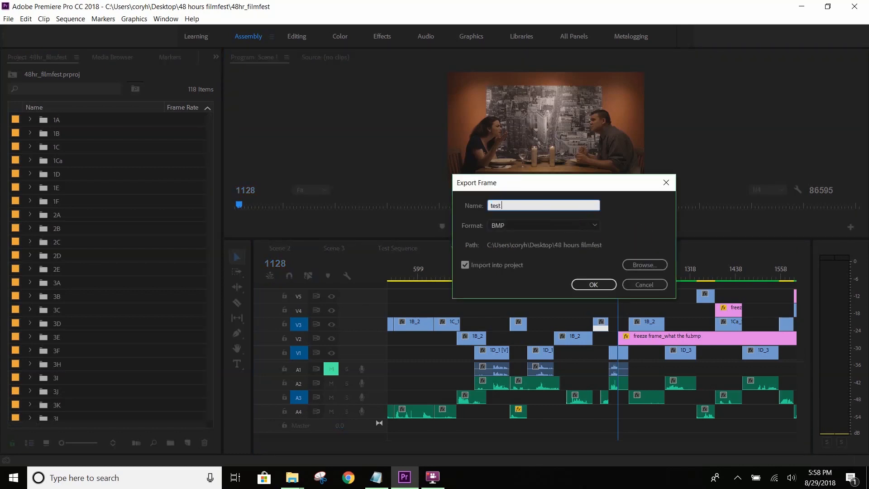
text(freeze frame)
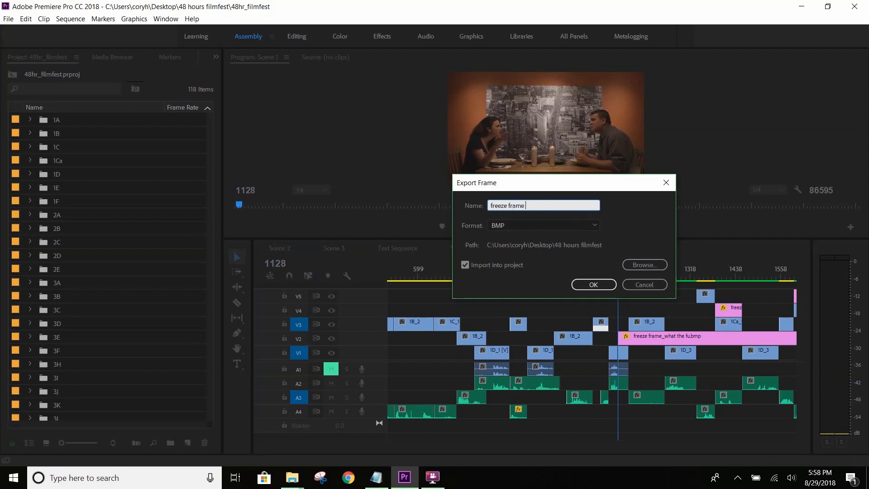
text(1 test)
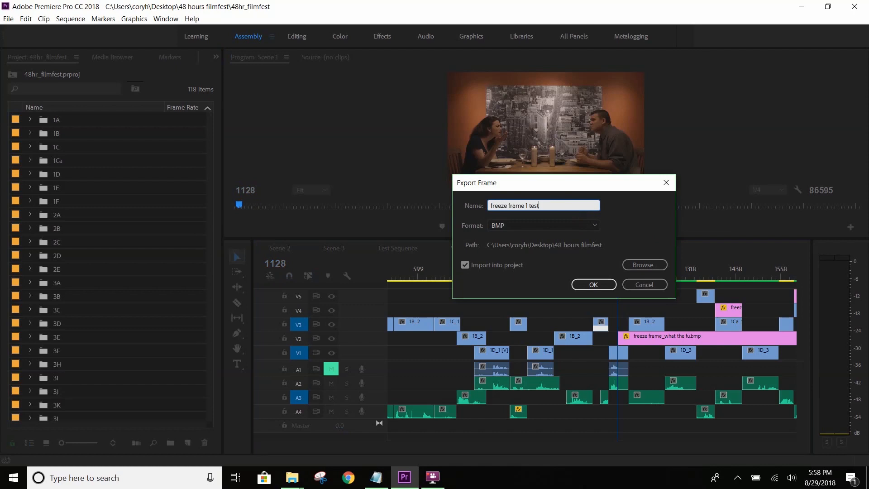
click(543, 225)
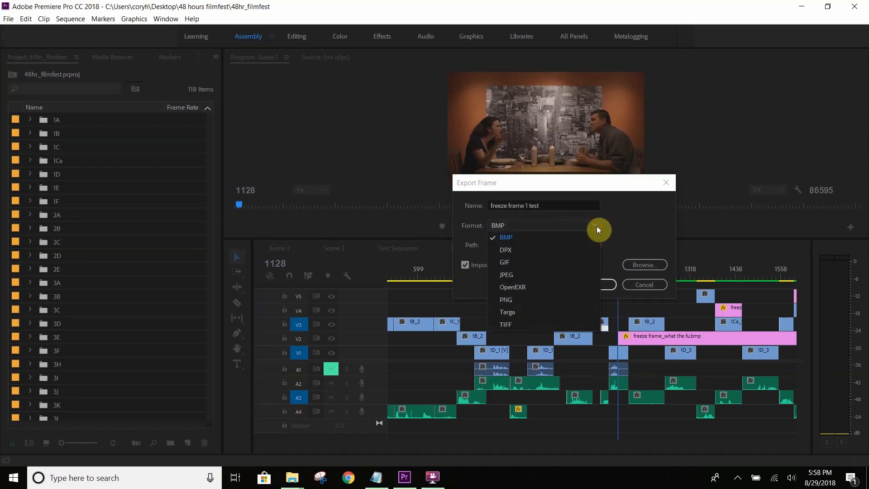
click(505, 237)
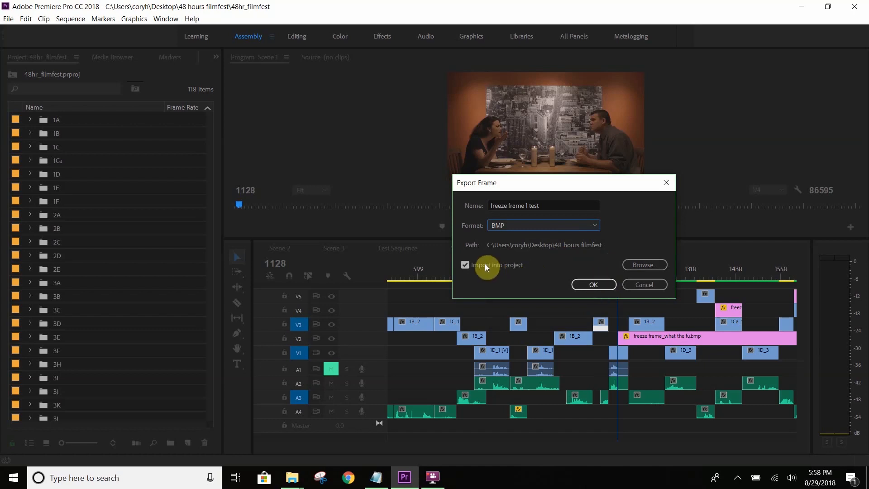
mouse_move(480, 270)
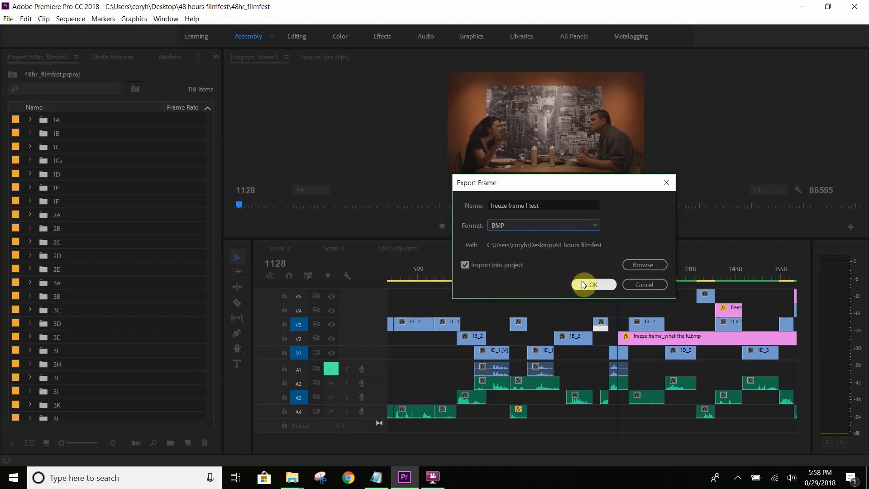
Step: Export 'freeze frame 1 test.bmp' into the project and scrub back to frame 1141
click(592, 284)
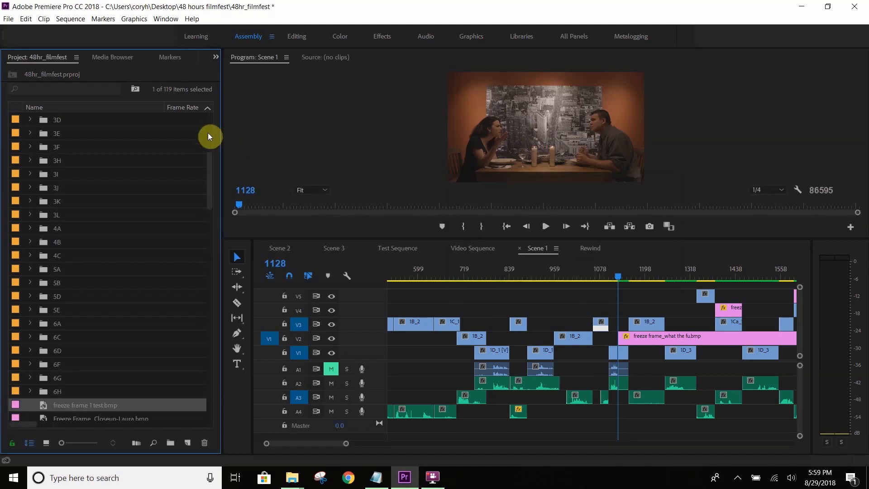
mouse_move(63, 381)
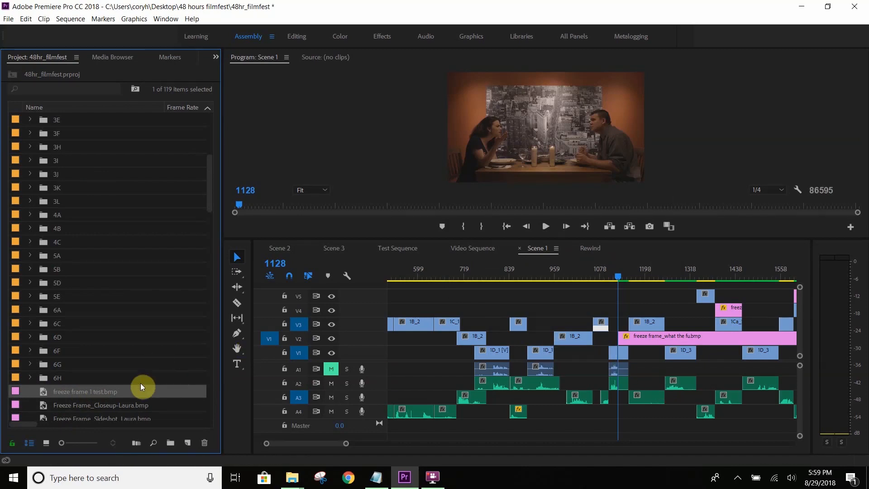
mouse_move(368, 373)
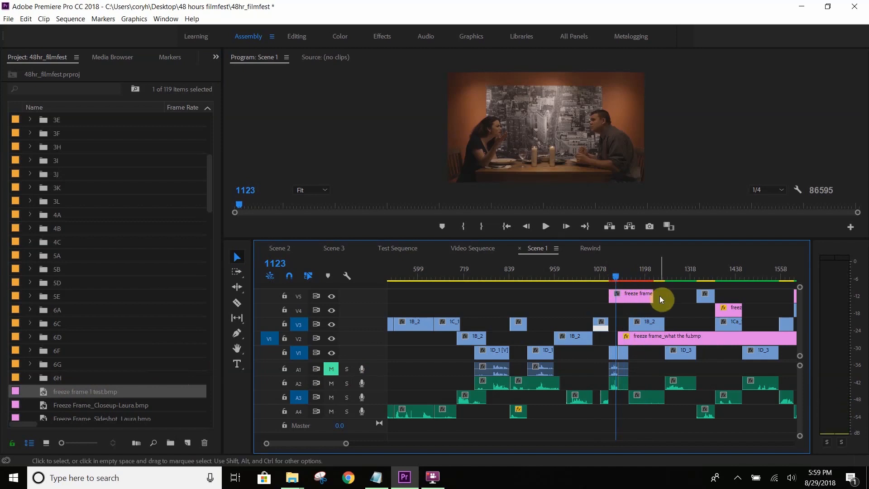
mouse_move(644, 300)
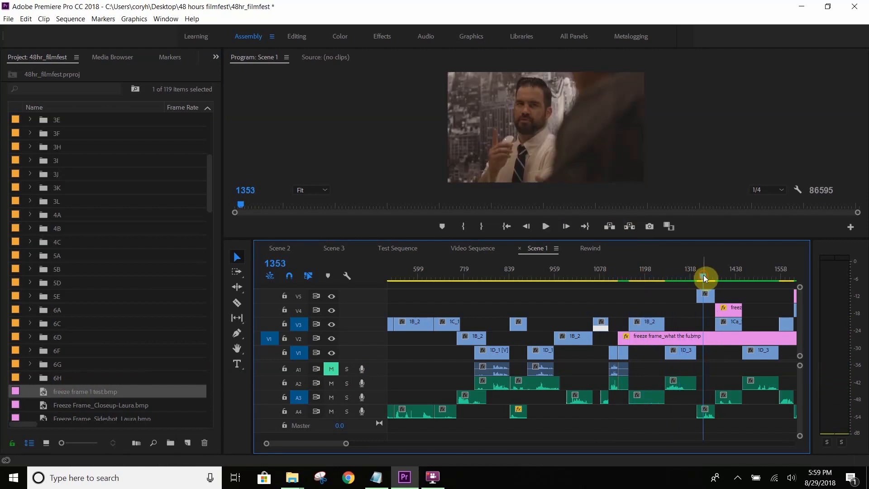
drag(704, 278, 624, 282)
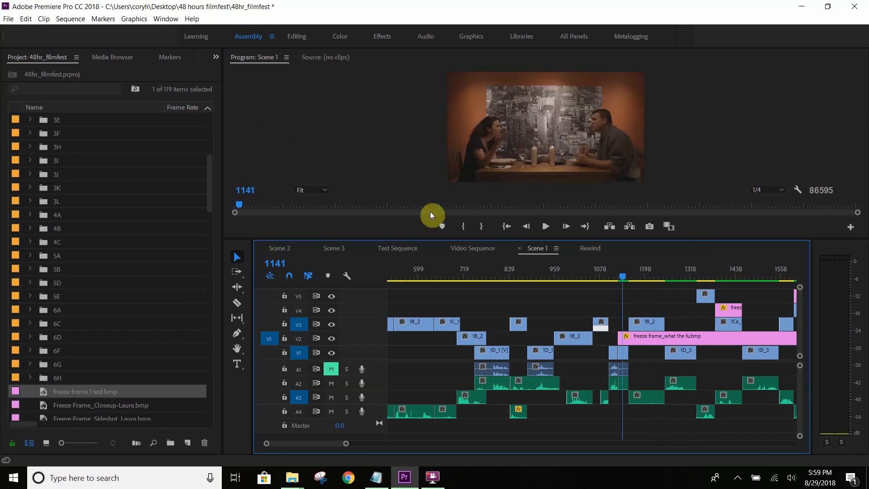
mouse_move(411, 208)
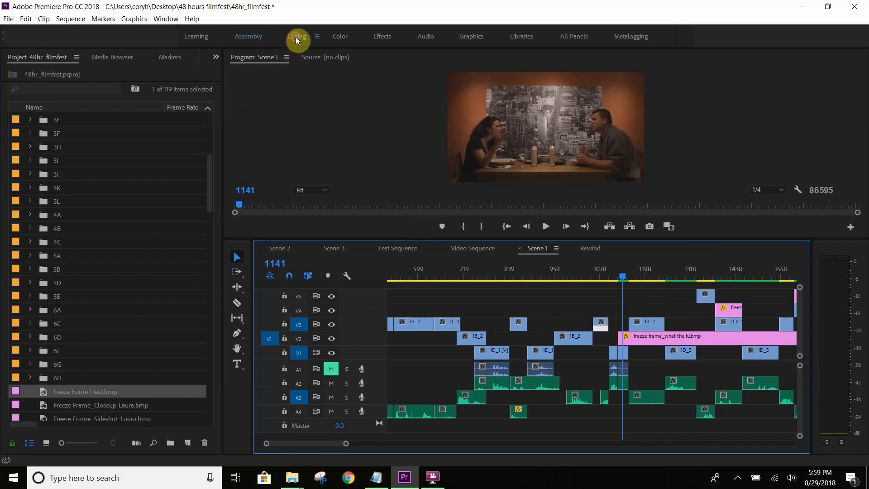
click(295, 36)
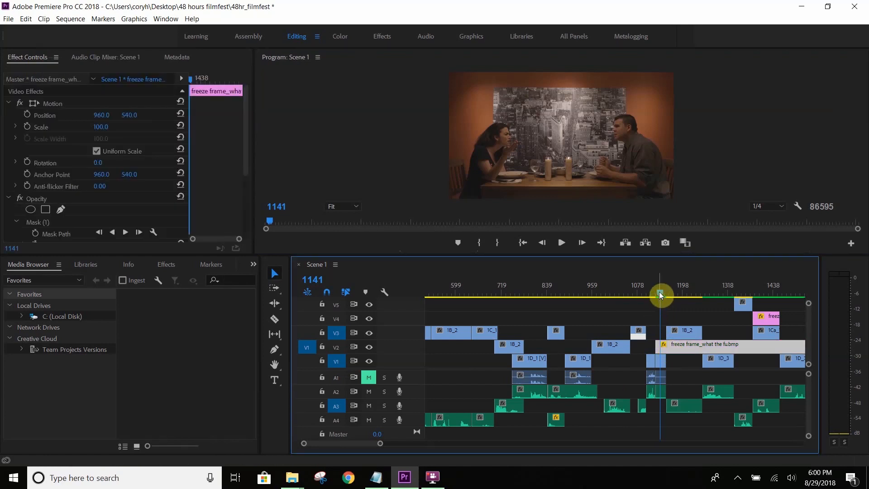
mouse_move(354, 206)
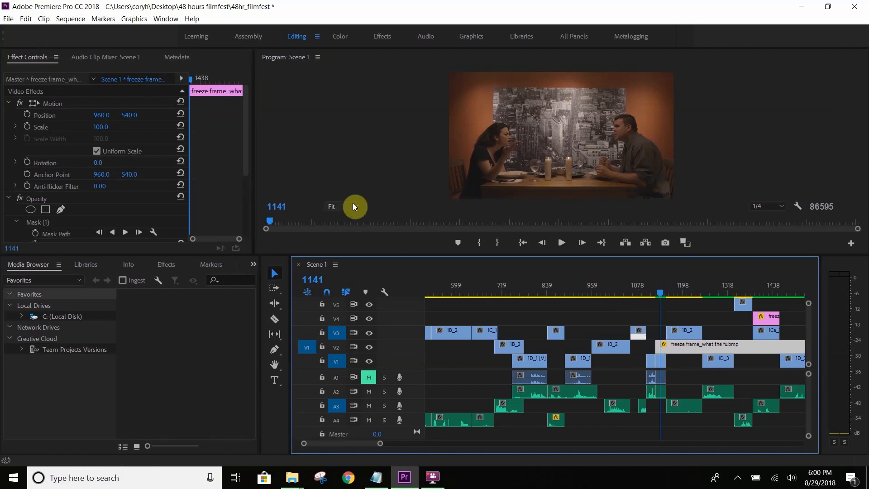
scroll(down, 3)
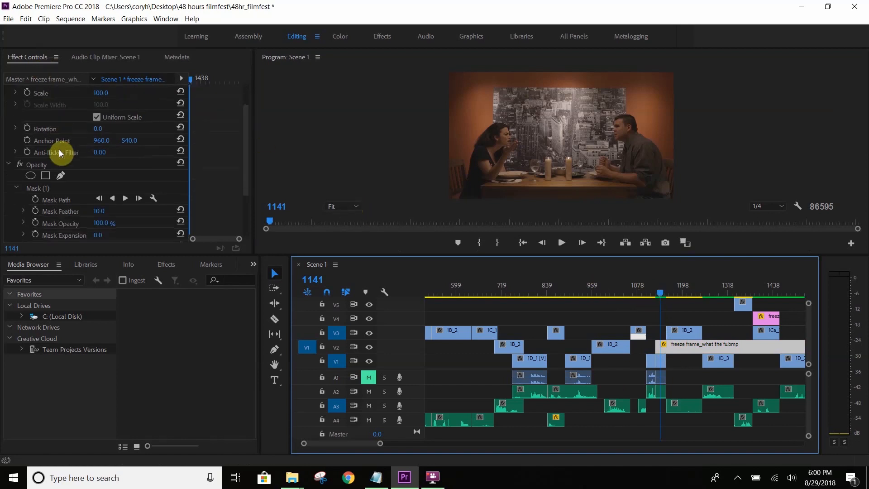
scroll(down, 3)
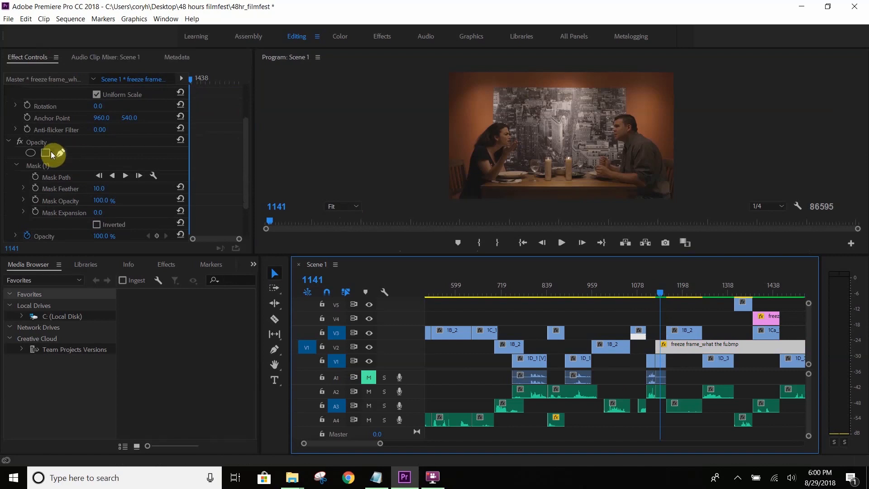
mouse_move(45, 154)
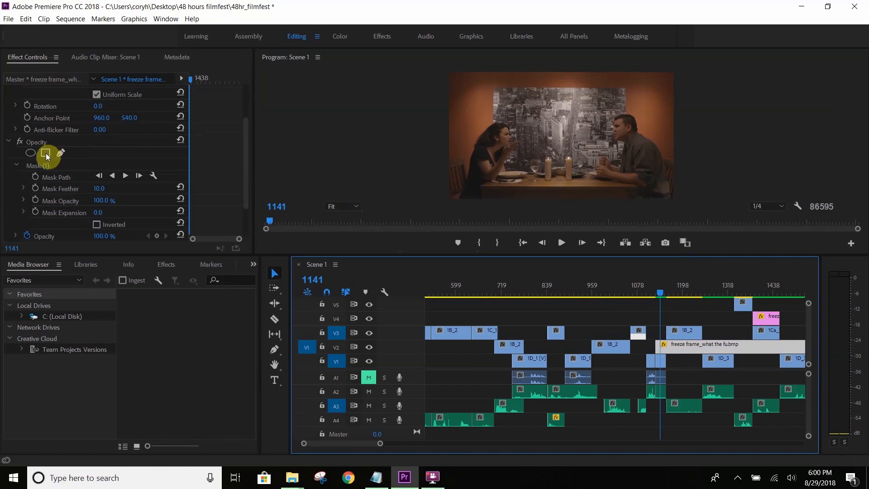
mouse_move(30, 154)
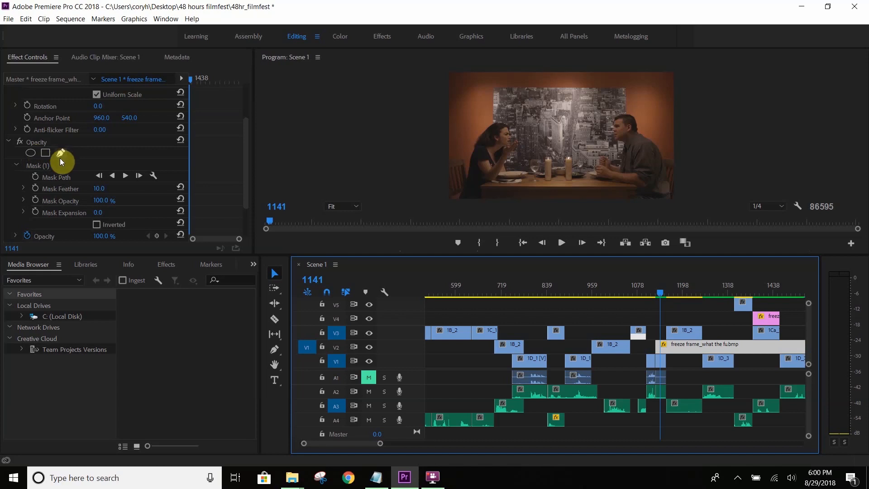
Step: Add a new rectangular opacity mask to the still and move it over the woman's face
click(60, 153)
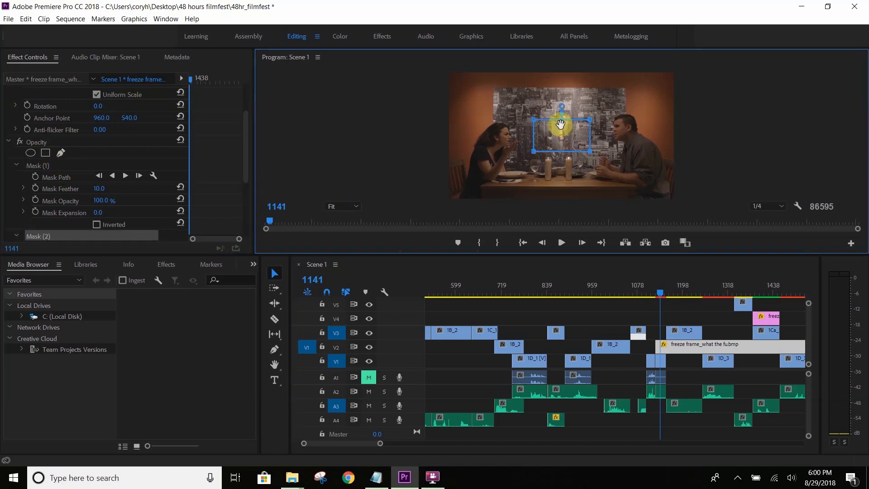
drag(559, 125, 546, 139)
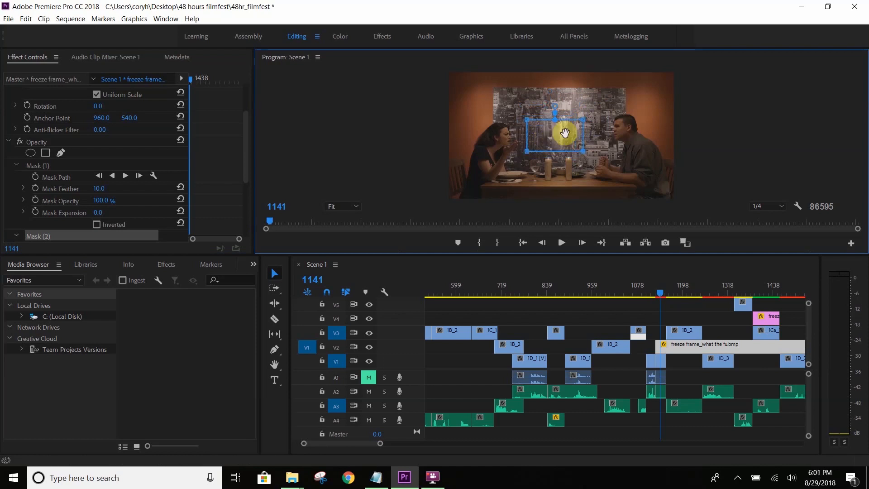
drag(564, 133, 564, 122)
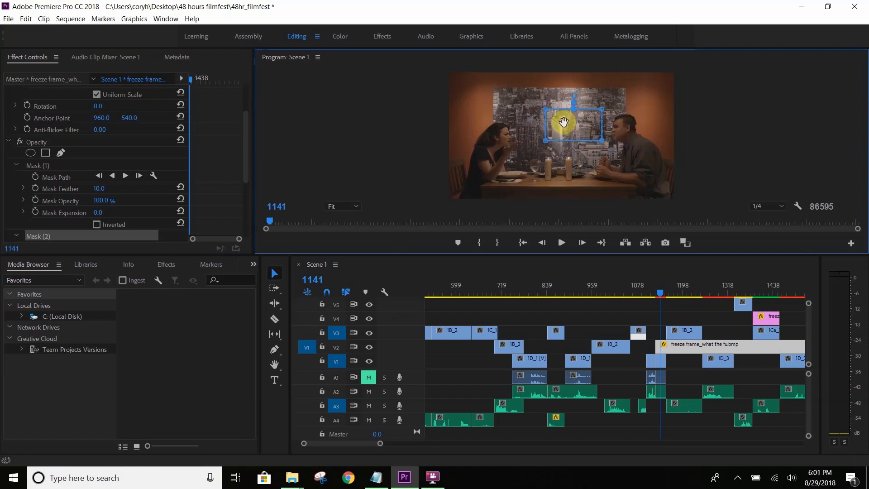
drag(562, 120, 506, 135)
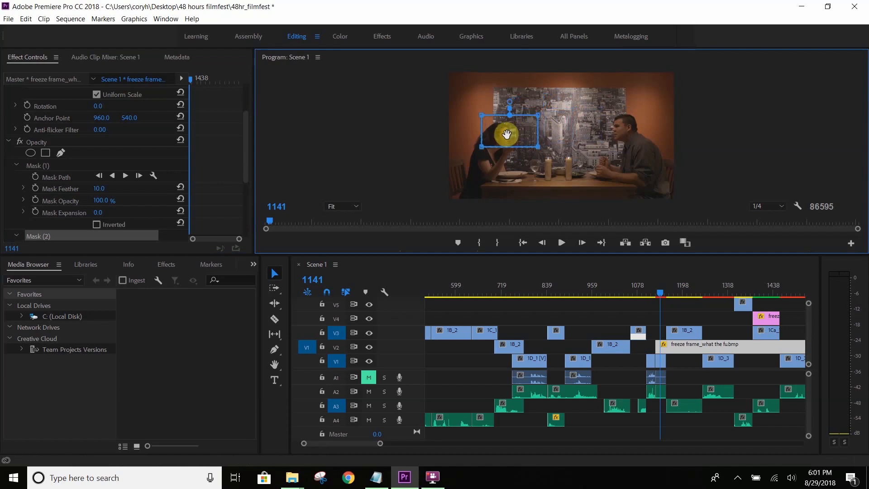
Step: Try the mask over the man's head, then bring it back over the woman
drag(505, 135, 538, 131)
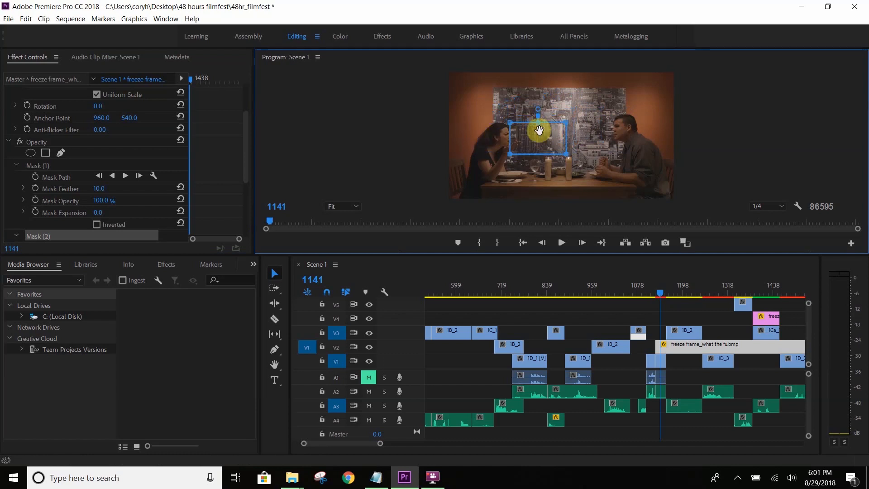
drag(538, 132, 568, 131)
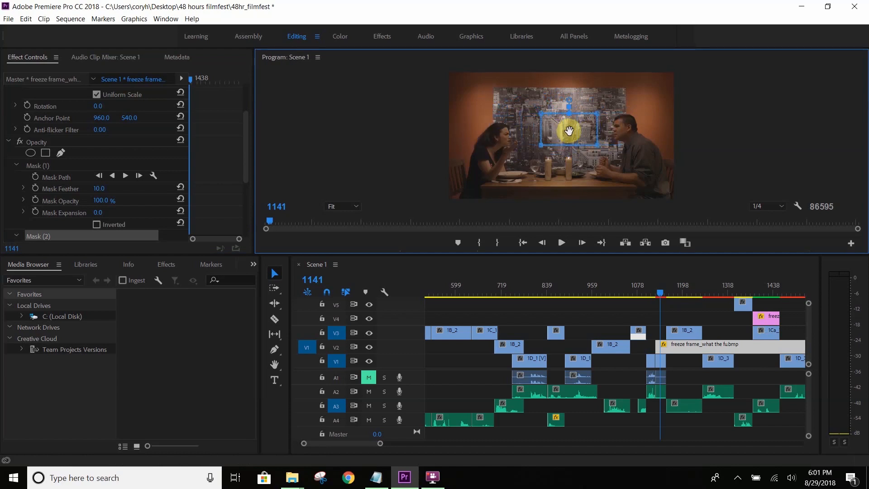
drag(568, 130, 620, 133)
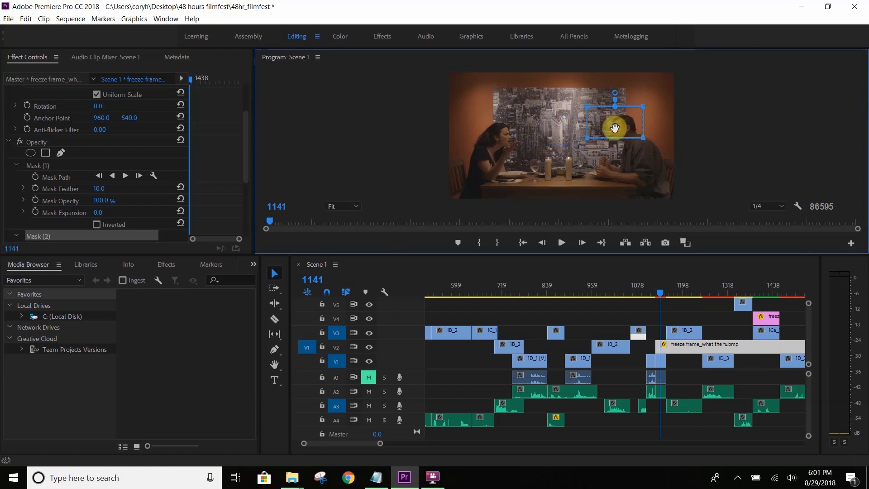
drag(614, 127, 550, 128)
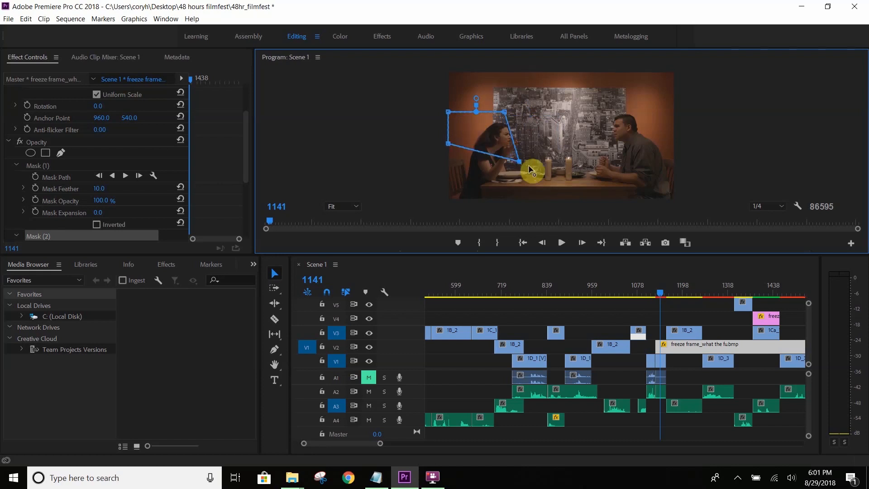
Step: Pull the mask's left points down beside the woman to the frame bottom
drag(531, 172, 472, 152)
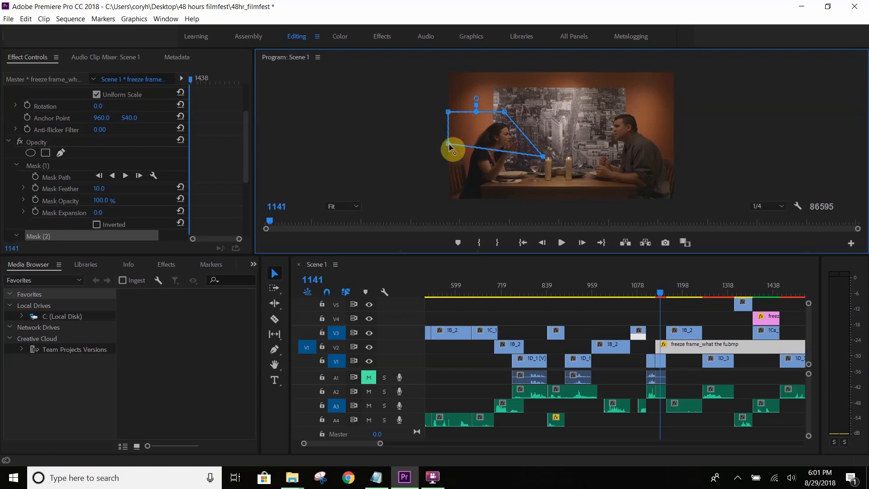
drag(451, 149, 498, 177)
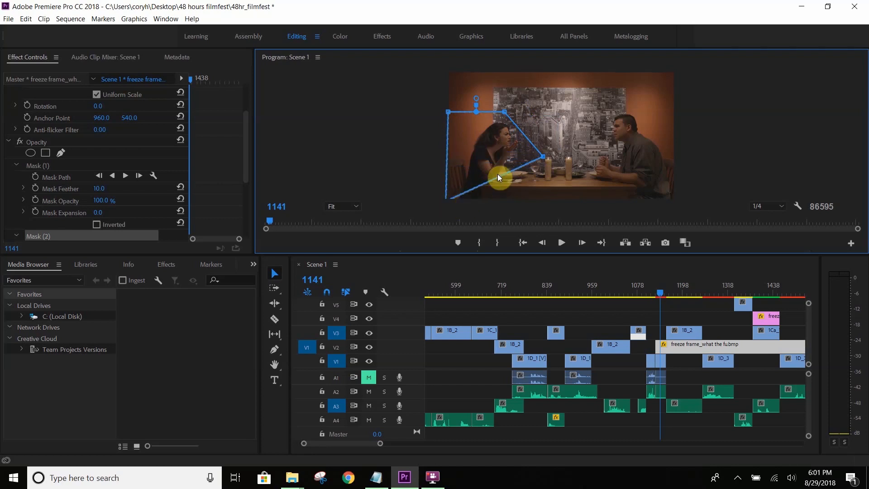
drag(498, 178, 447, 112)
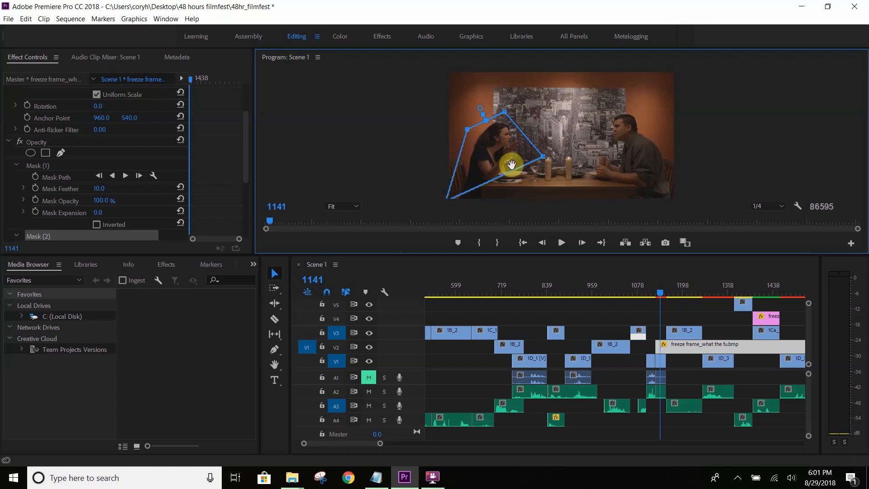
mouse_move(514, 174)
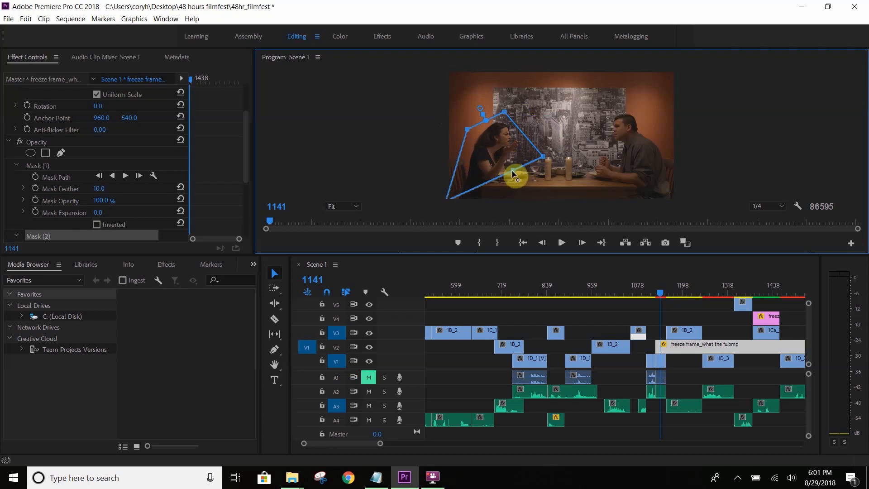
Step: Trace the mask's right edge past the candles to the frame bottom, finishing the woman's outline
drag(513, 174, 543, 191)
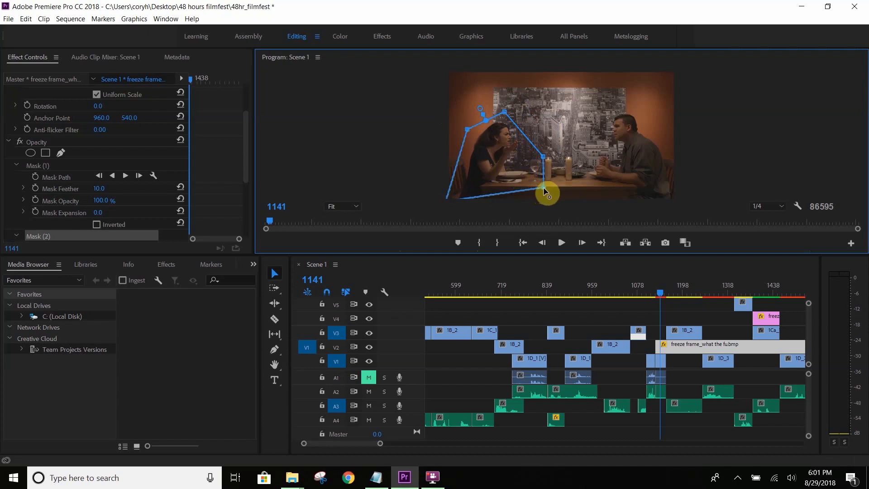
drag(542, 191, 543, 151)
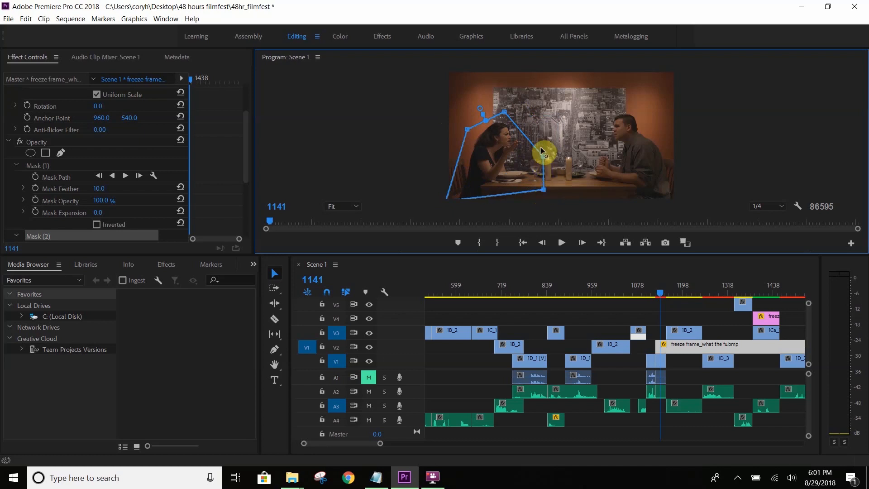
drag(543, 152, 543, 183)
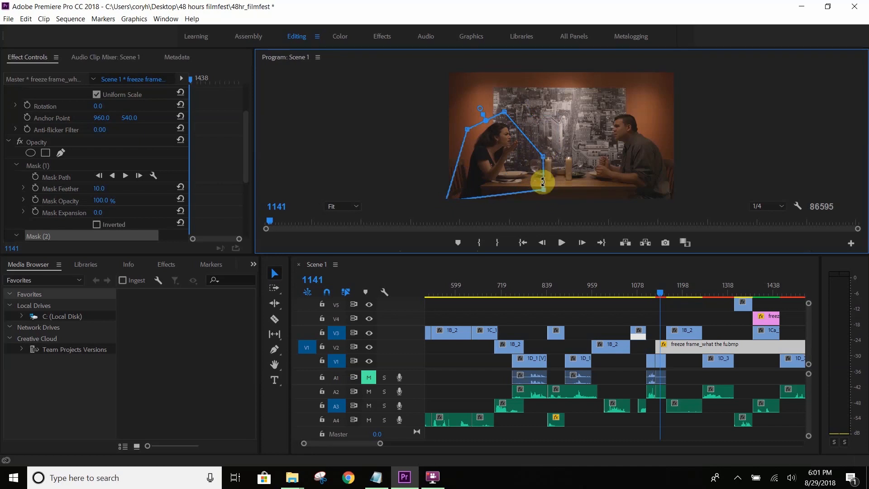
drag(542, 182, 548, 194)
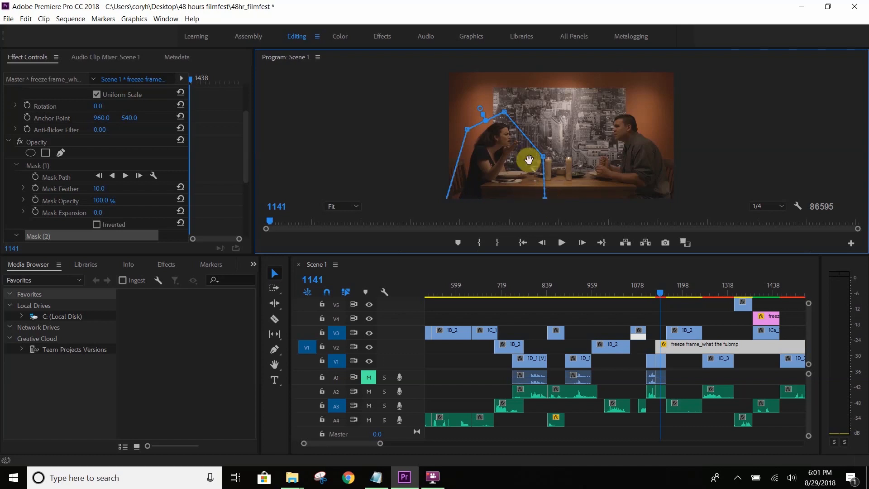
drag(529, 159, 488, 122)
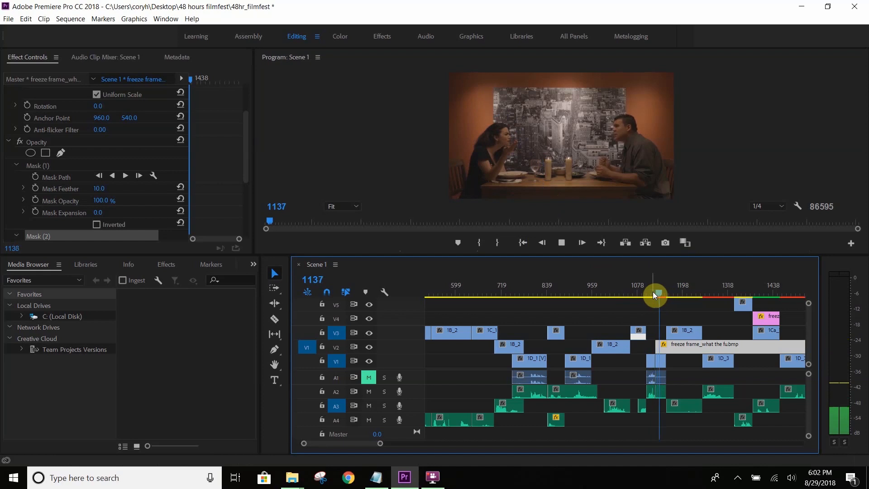
Step: Scrub through the masked freeze-frame moment and the footage after it
drag(654, 295, 662, 302)
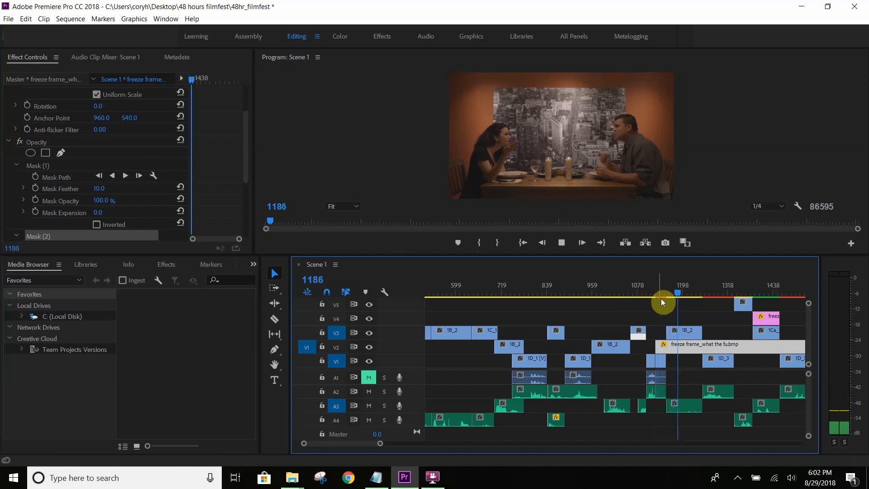
drag(661, 298, 685, 298)
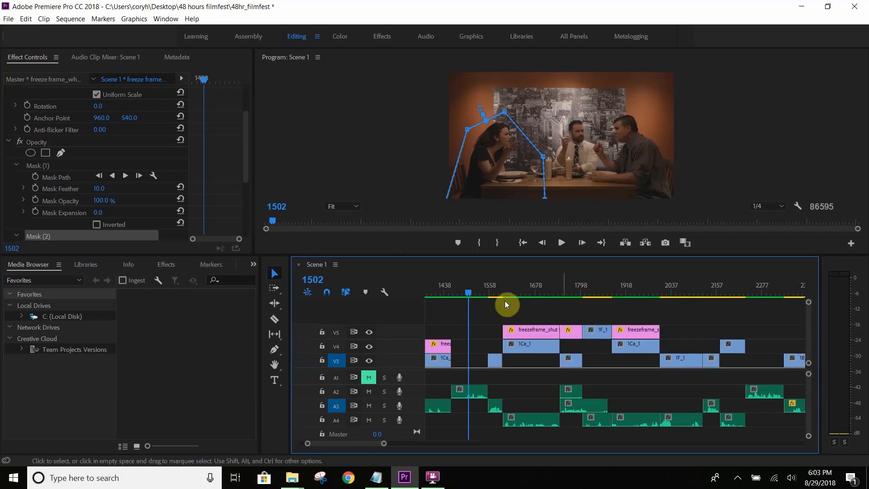
Step: Scrub through the freezeframe_shut section and clear the clip selection
drag(505, 293, 487, 293)
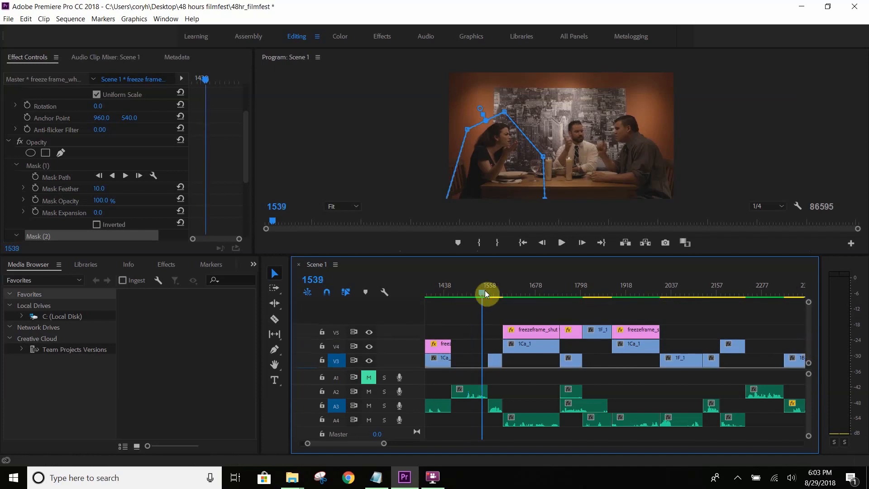
drag(486, 293, 519, 294)
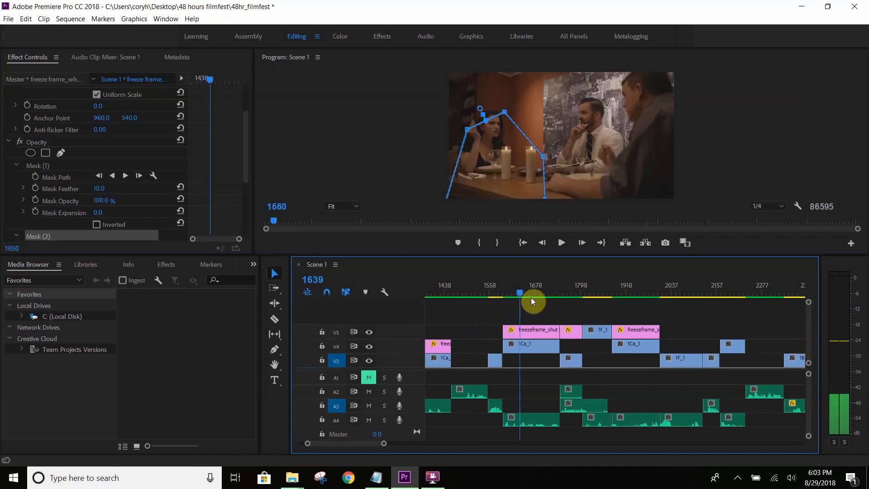
click(490, 329)
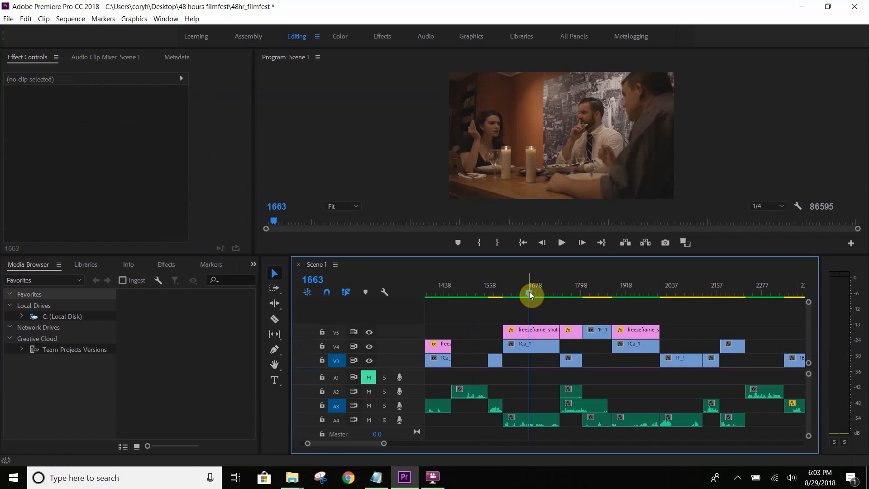
Step: Select the freezeframe_shut still, restore the top track's visibility and move to the next still
click(531, 330)
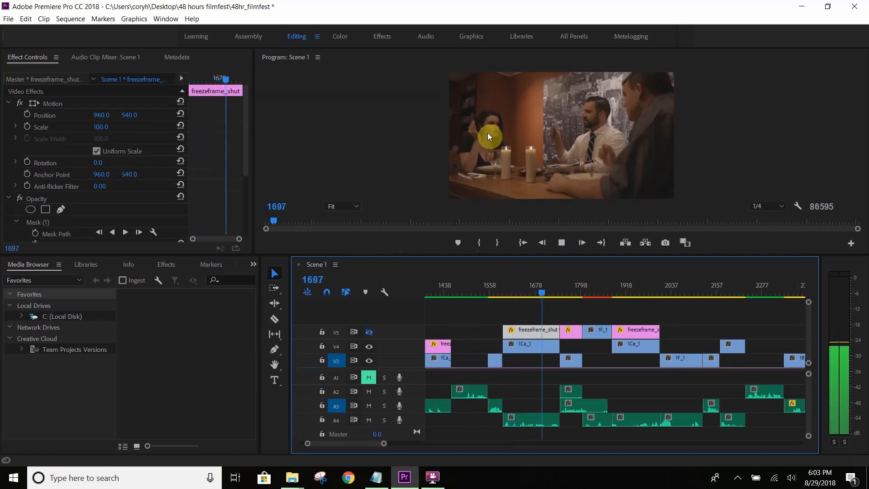
click(559, 292)
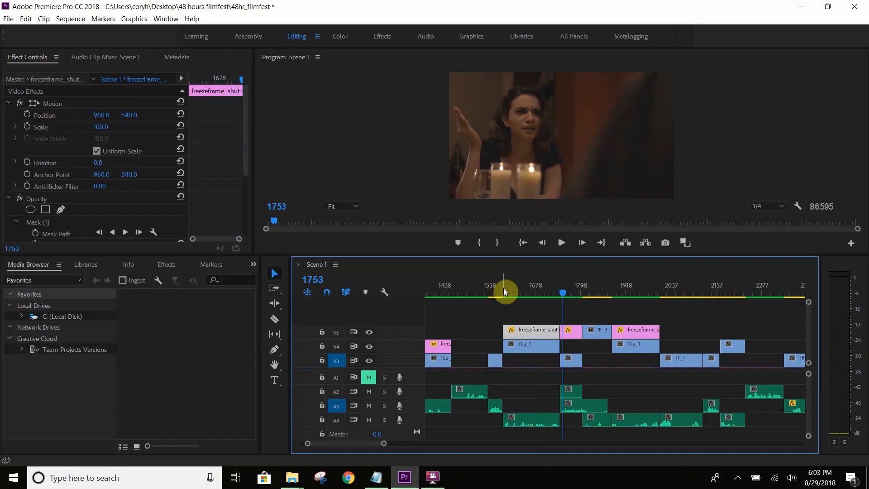
click(560, 243)
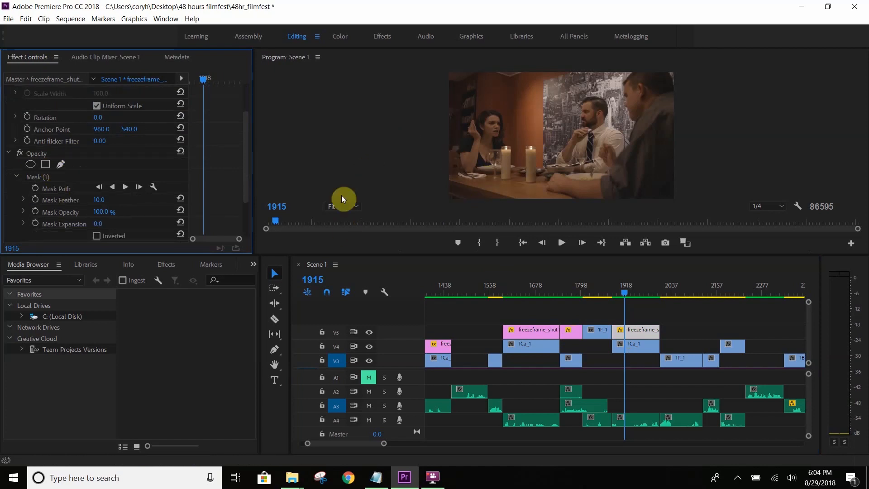
mouse_move(622, 295)
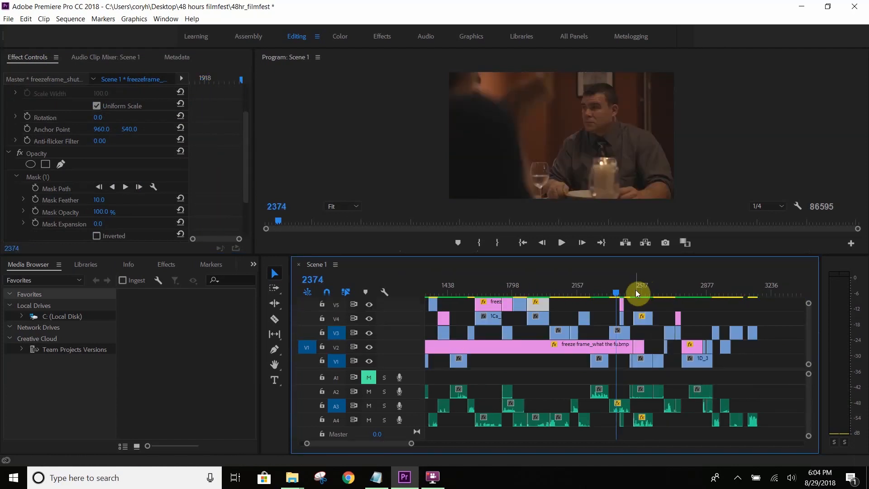
click(561, 242)
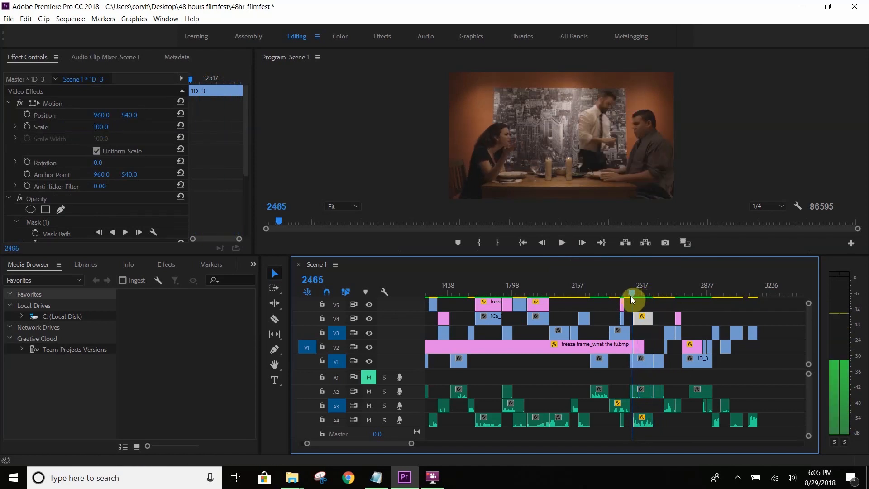
drag(632, 297, 626, 297)
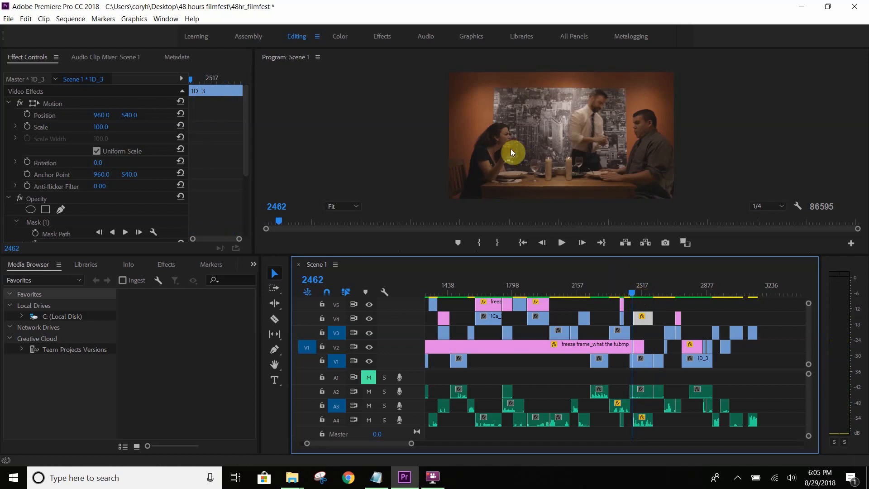
mouse_move(481, 188)
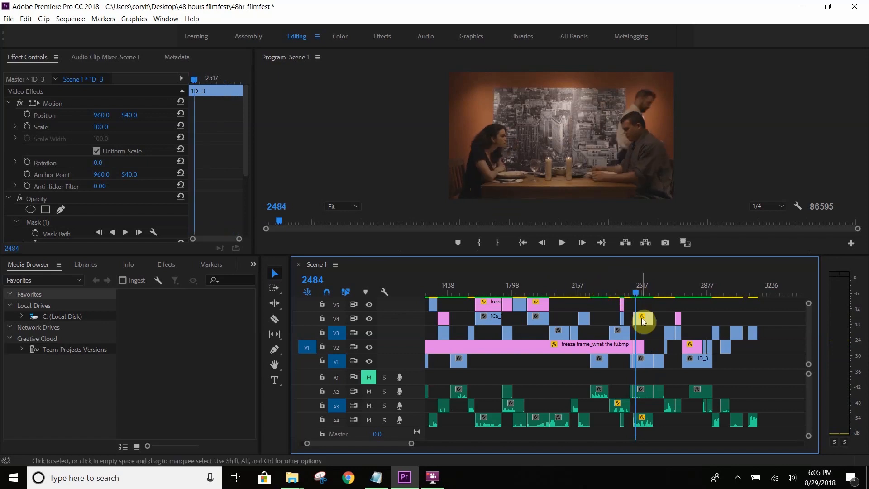
Step: Set the masked 1D_3 clip on V3 back to 100% speed via Speed/Duration
right_click(643, 321)
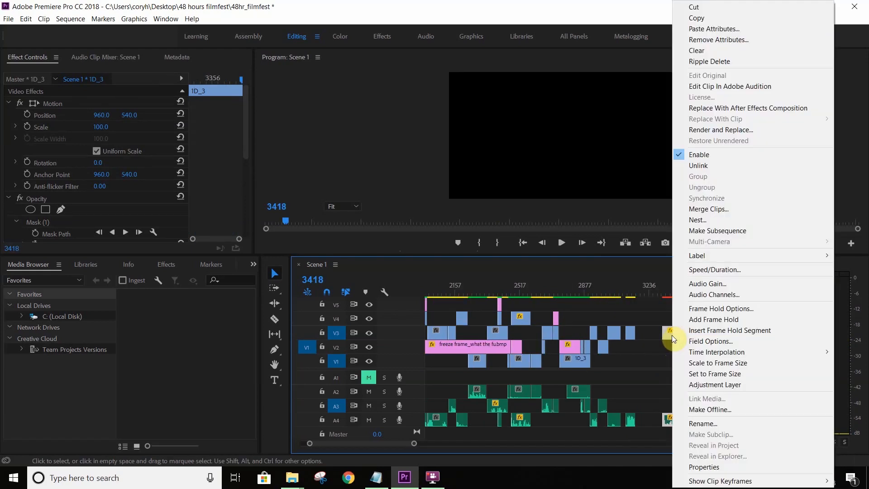
mouse_move(704, 255)
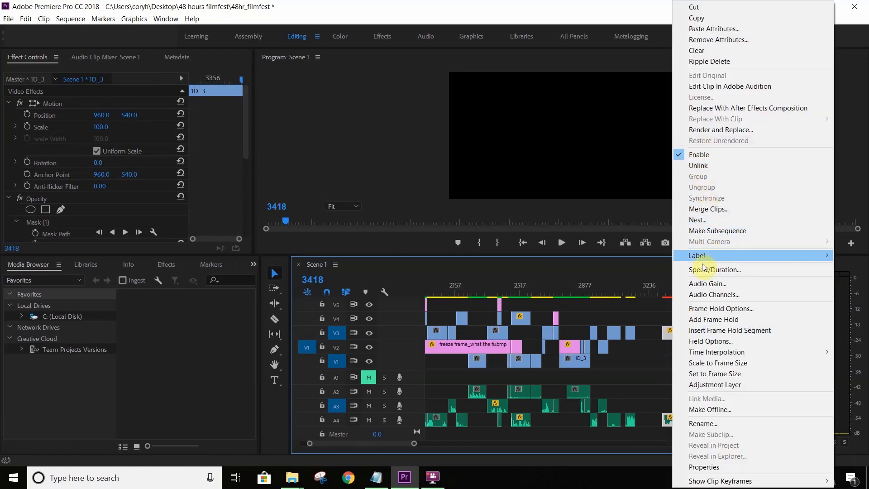
click(715, 270)
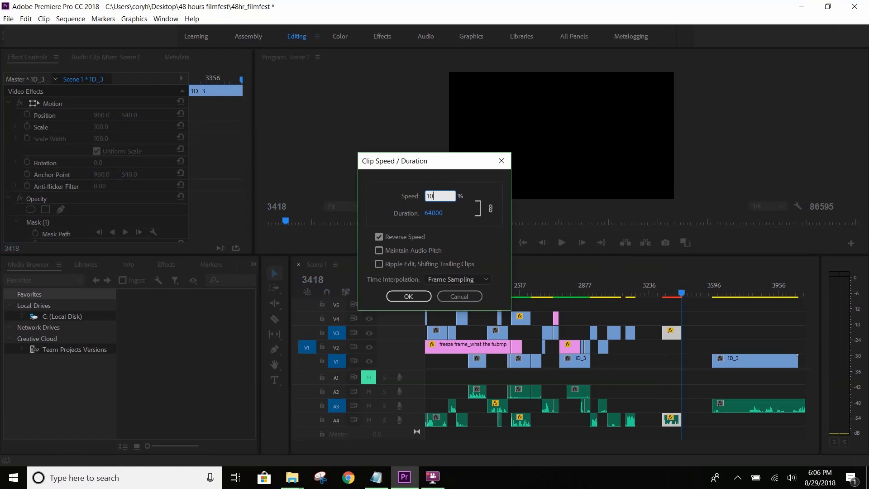
click(380, 236)
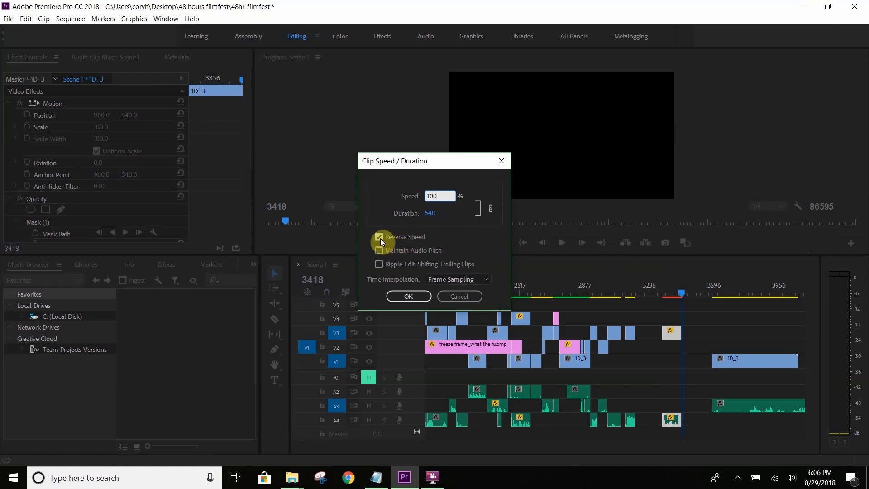
click(408, 295)
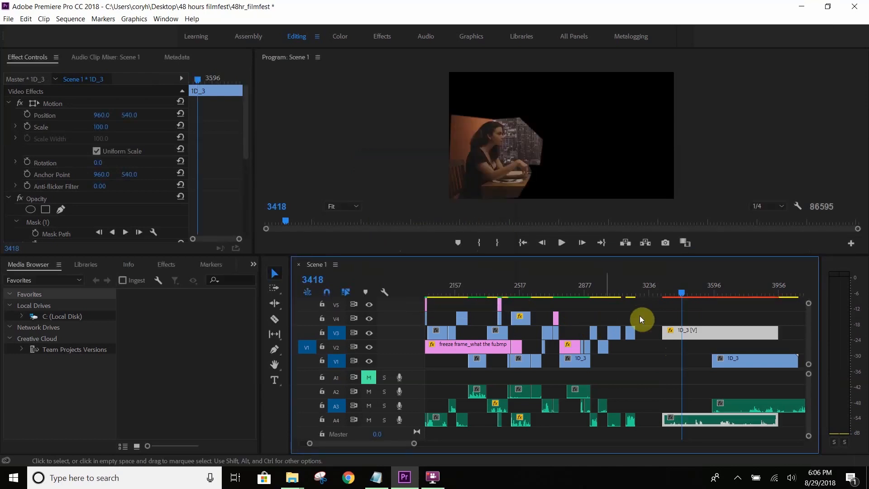
Step: Play the masked clip from its start to review it, stopping further in
click(664, 295)
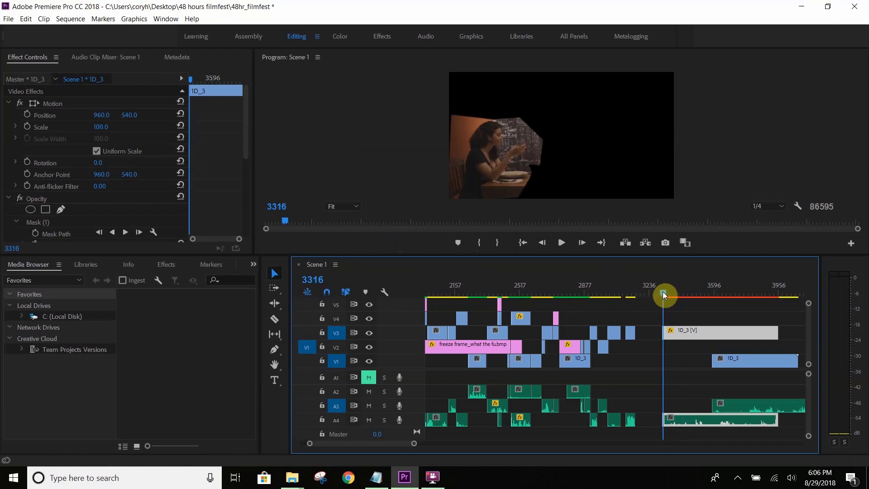
click(560, 243)
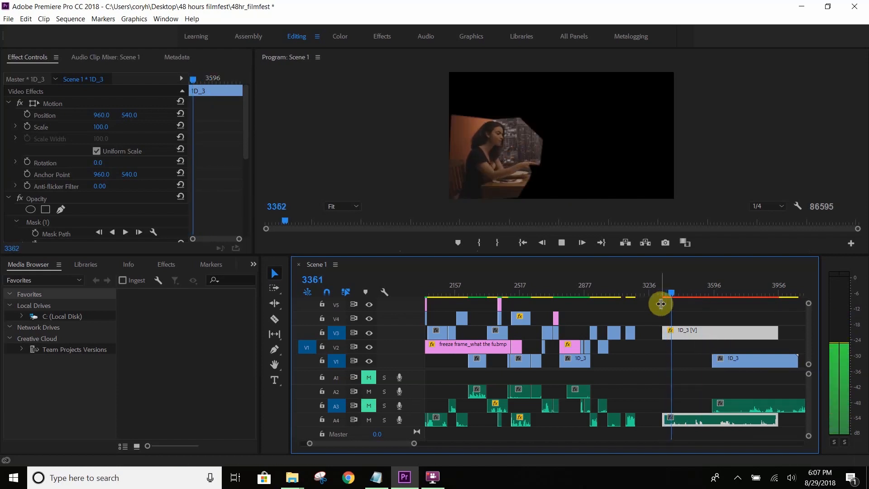
click(560, 243)
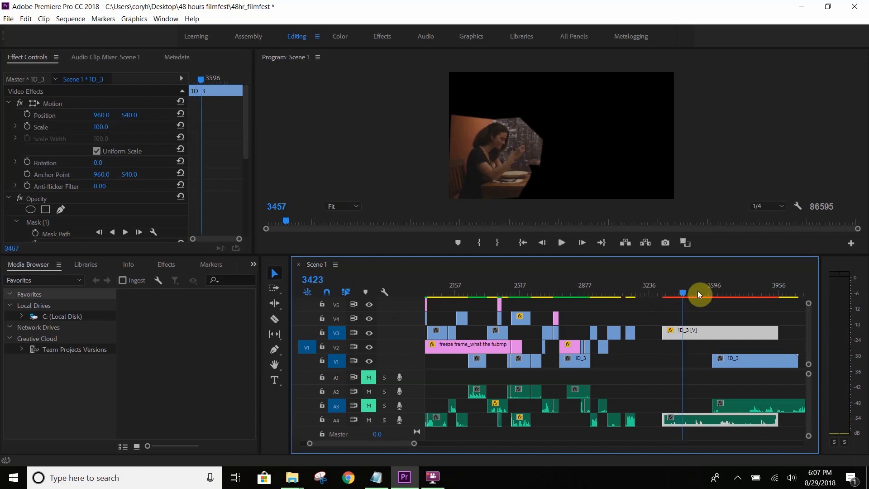
drag(698, 294, 770, 300)
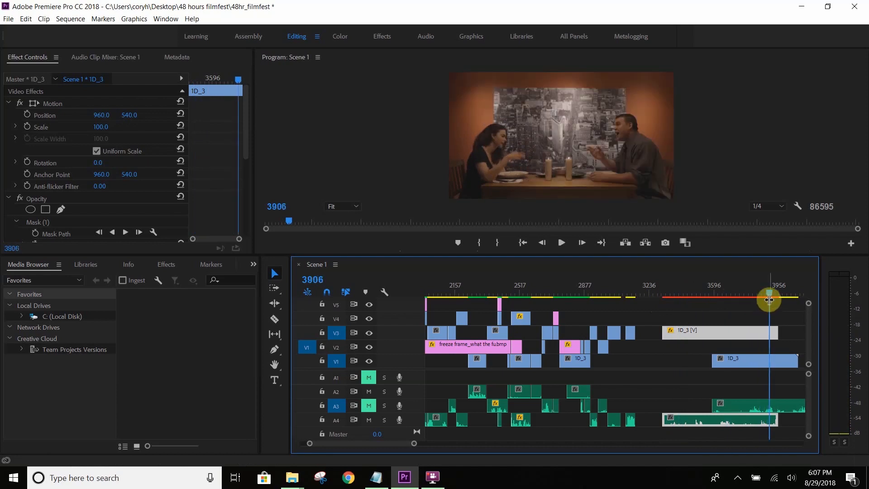
click(560, 243)
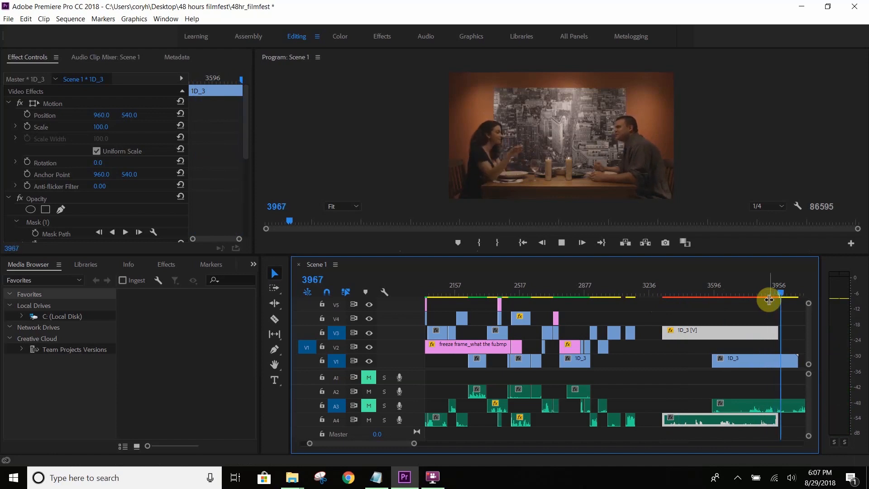
Step: Set the V3 1D_3 clip's speed to 600% with Reverse Speed enabled, shortening it to 108 frames
right_click(769, 300)
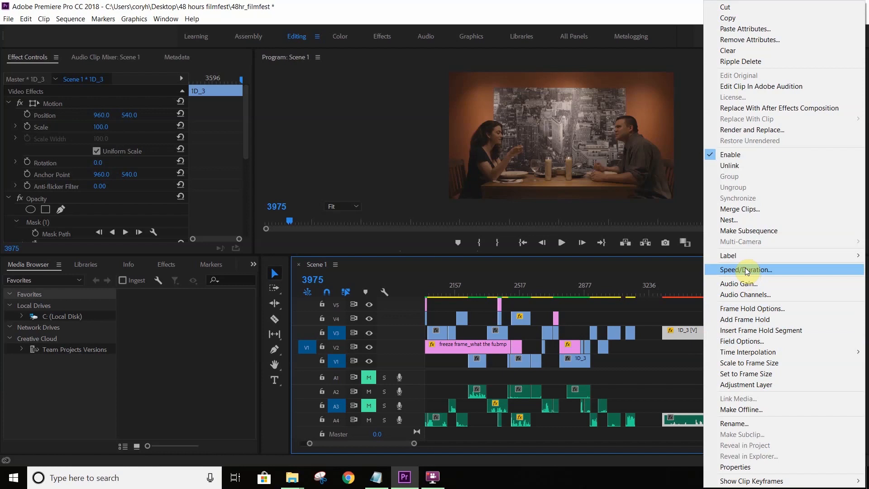
click(745, 270)
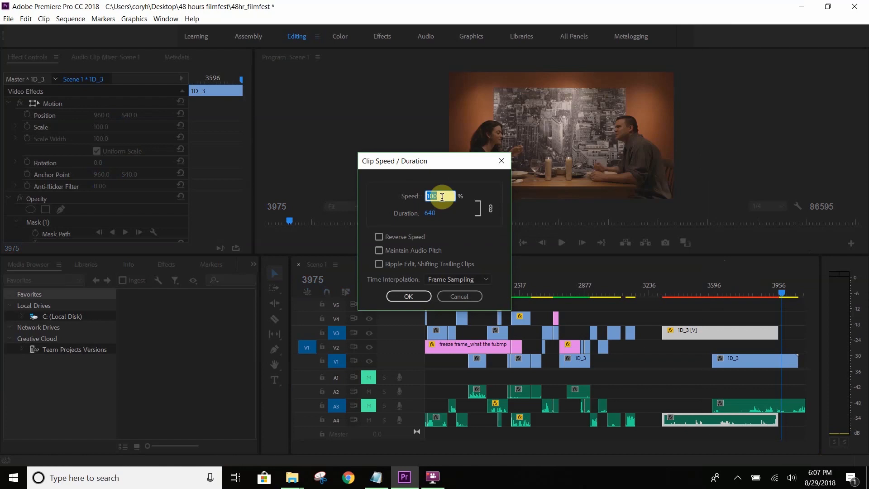
text(6000)
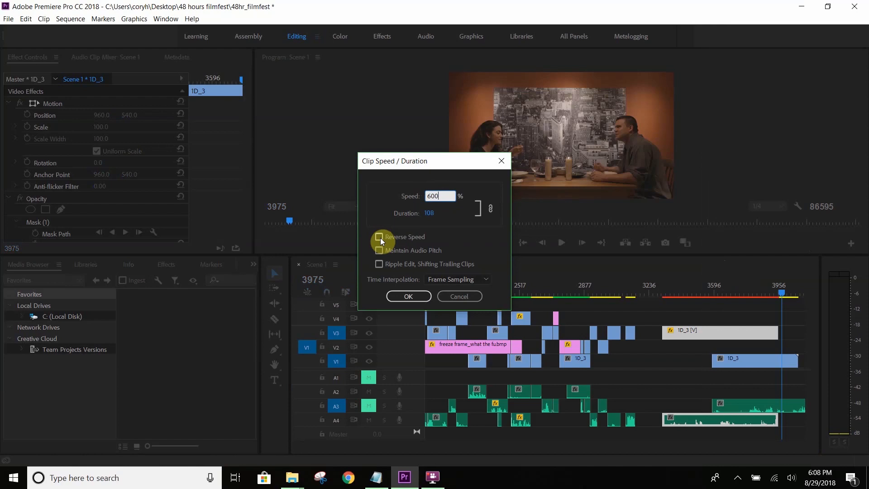
click(379, 237)
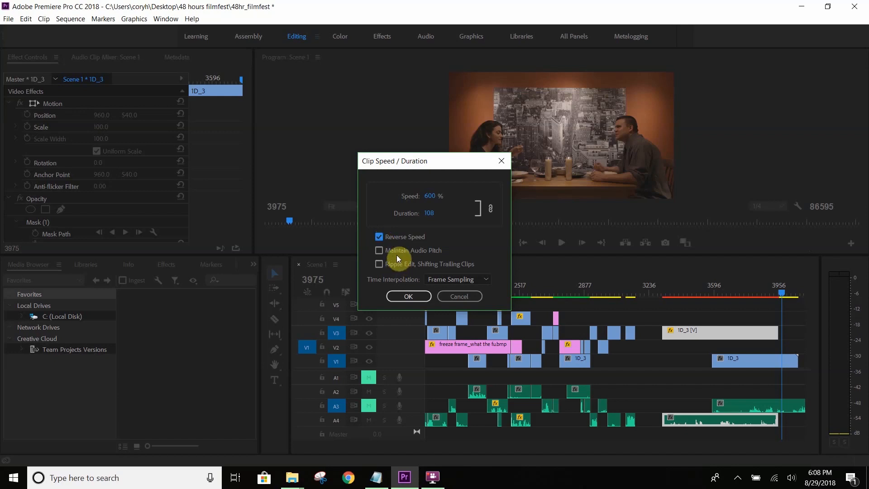
mouse_move(426, 254)
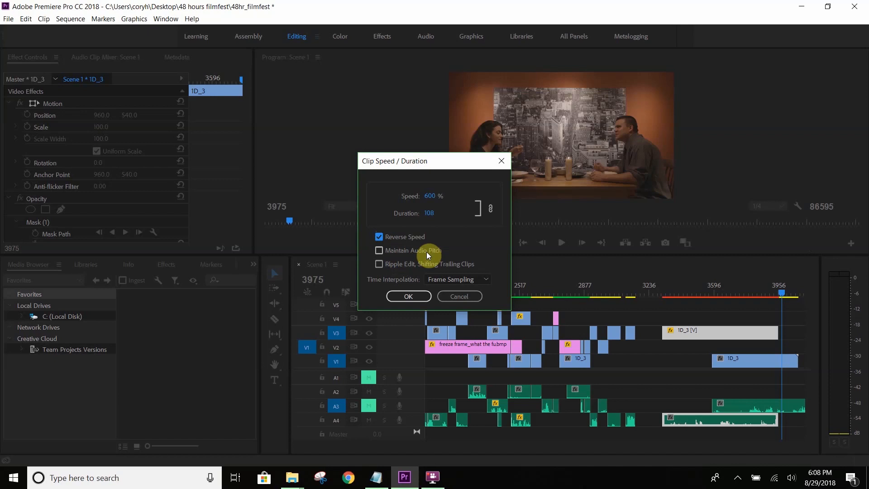
mouse_move(433, 265)
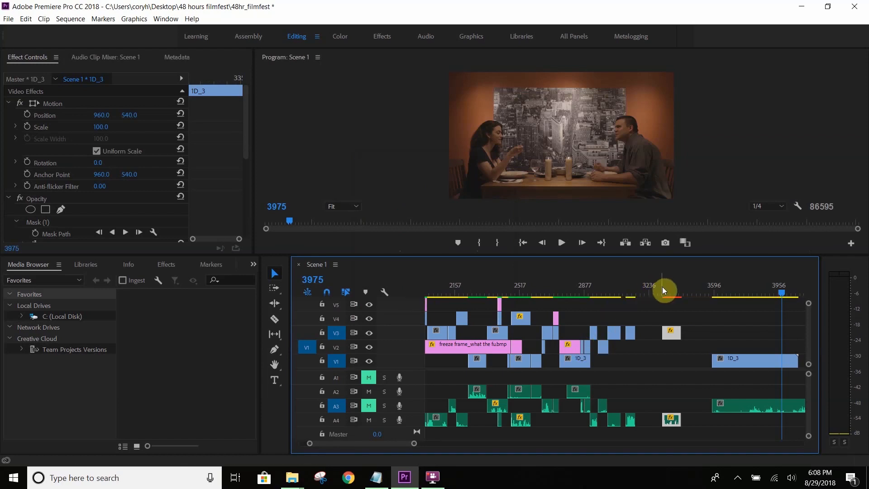
click(663, 293)
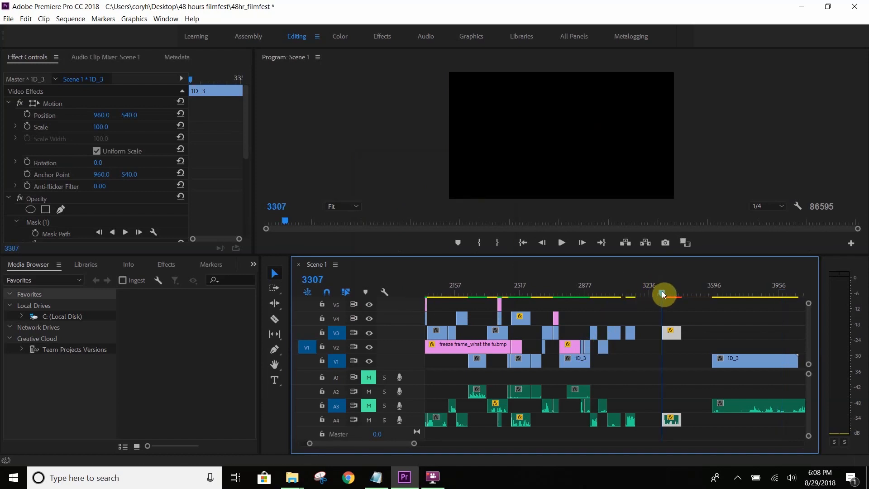
click(560, 243)
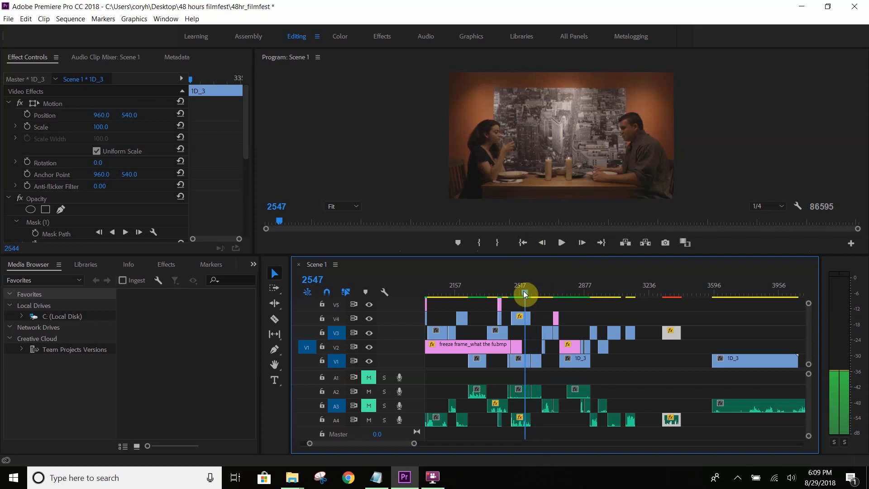
click(560, 242)
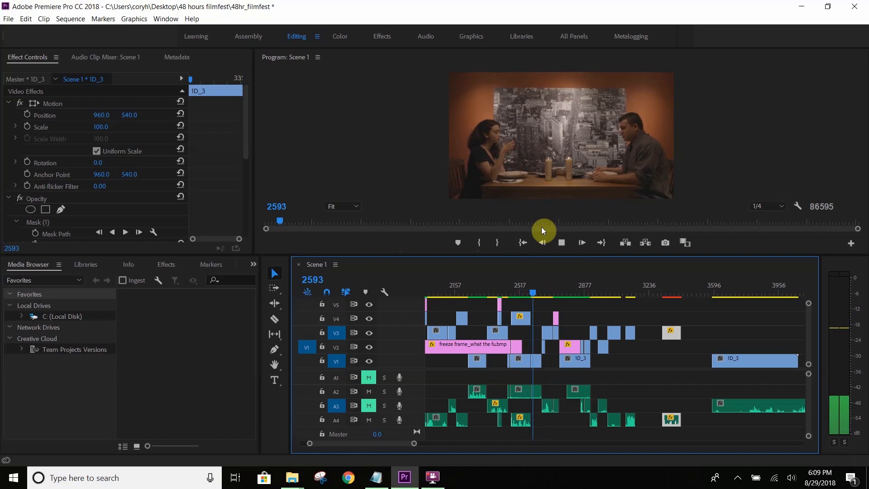
click(521, 324)
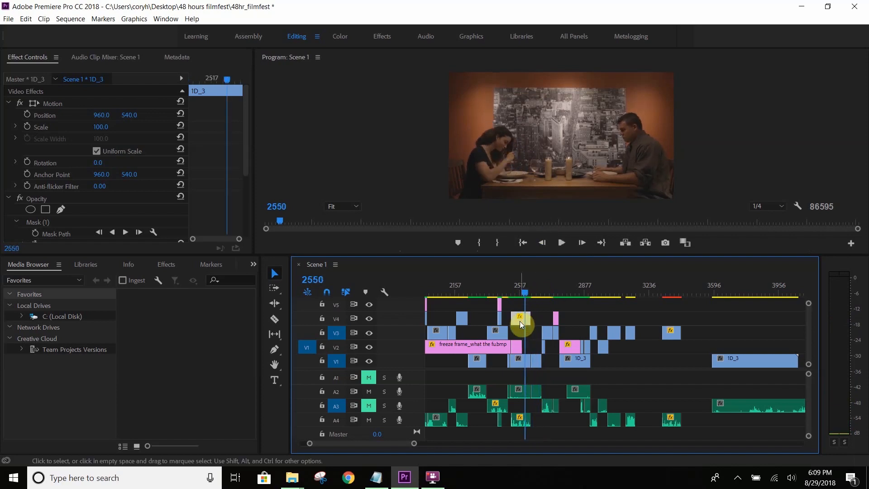
mouse_move(424, 281)
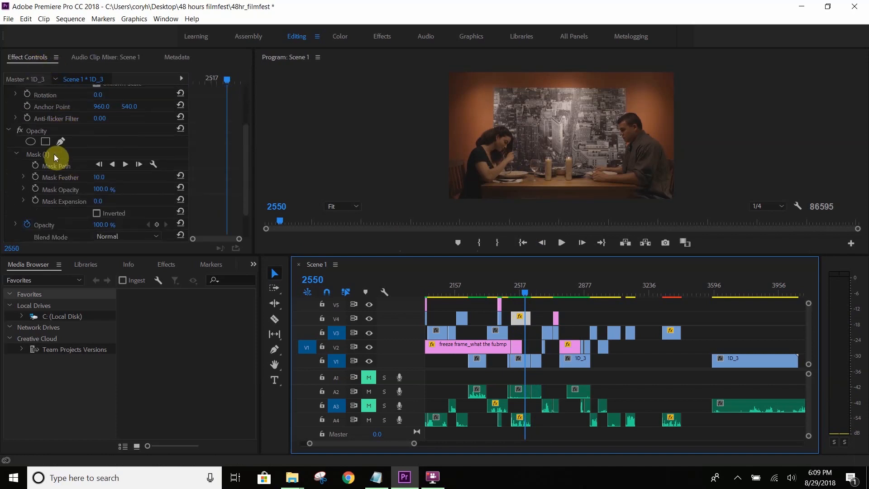
Step: Show the freeze frame's Mask (1) outline, refine a bottom-edge point, and replay the section
click(38, 154)
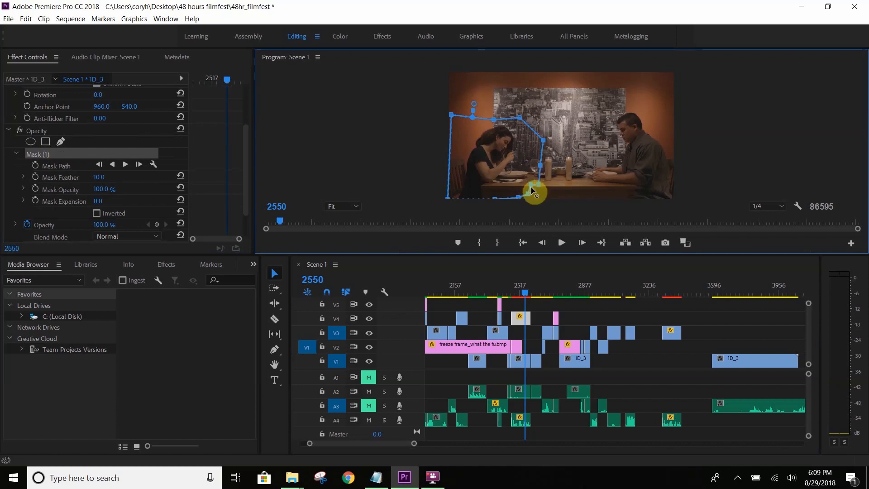
drag(534, 191, 546, 169)
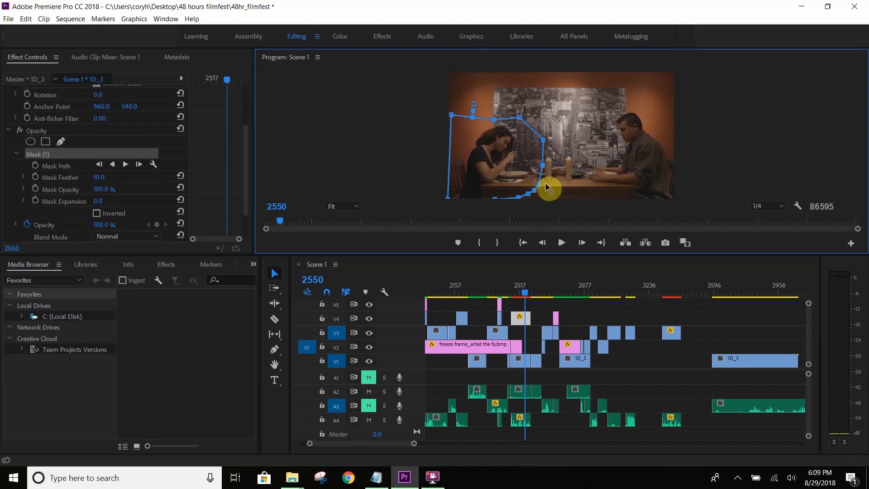
mouse_move(571, 231)
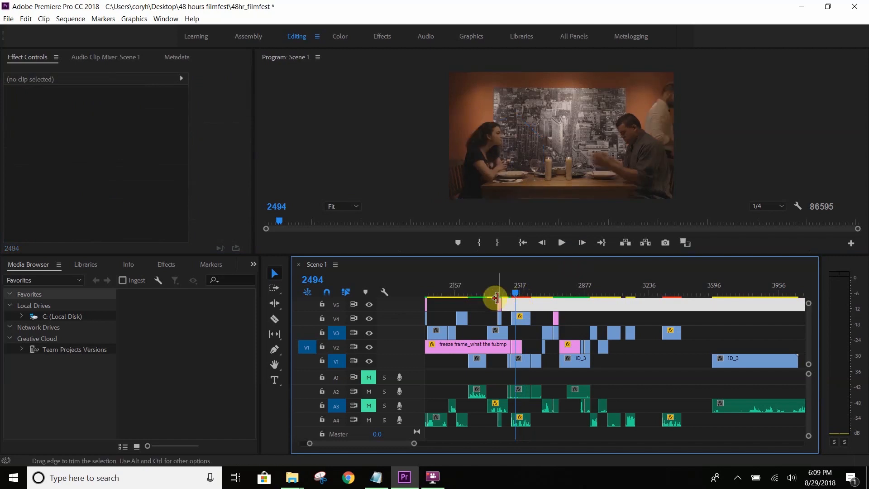
click(560, 243)
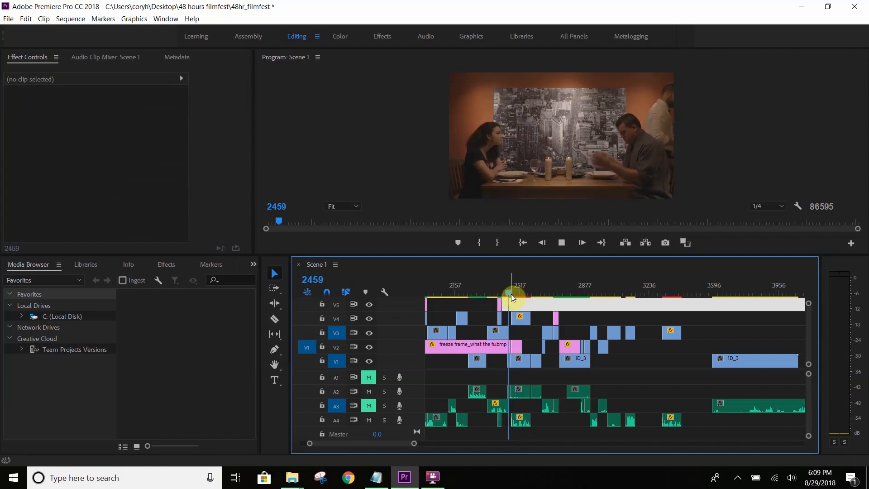